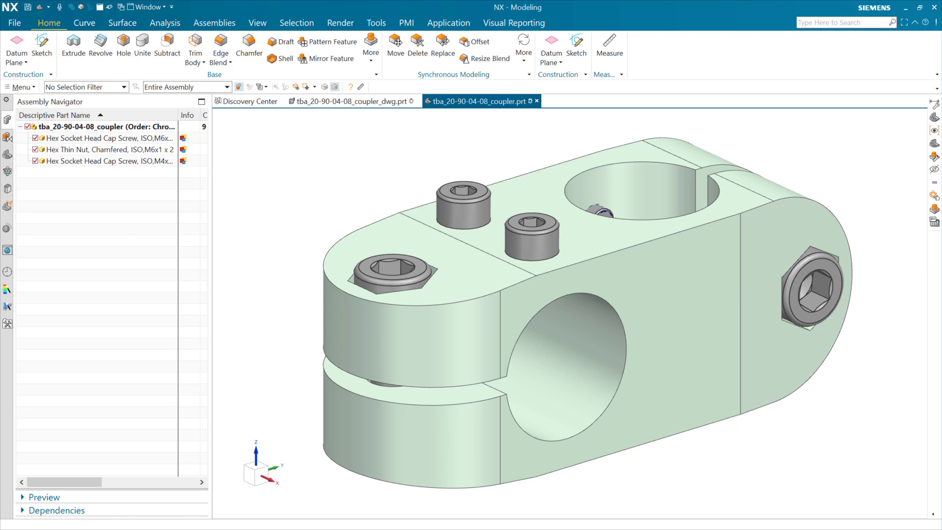
{"action": "mouse_move", "coordinate": [185, 218]}
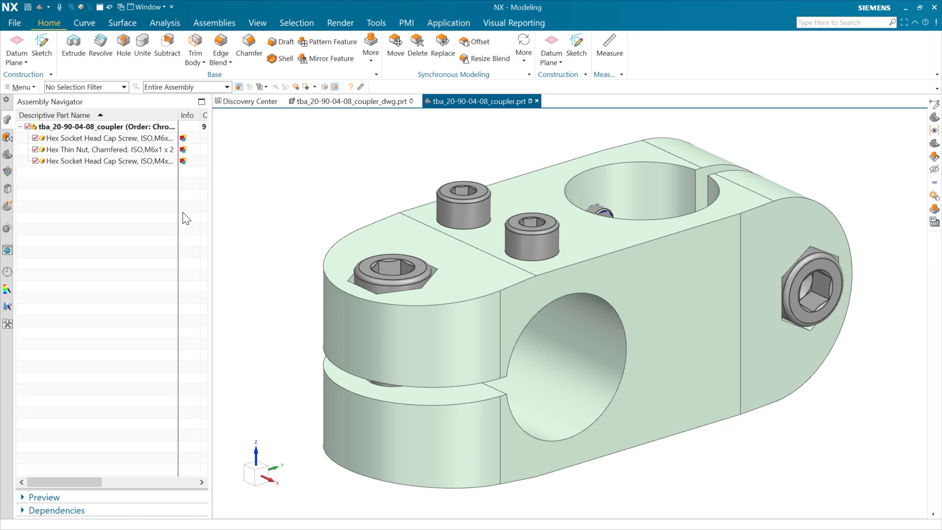
{"action": "mouse_move", "coordinate": [303, 268]}
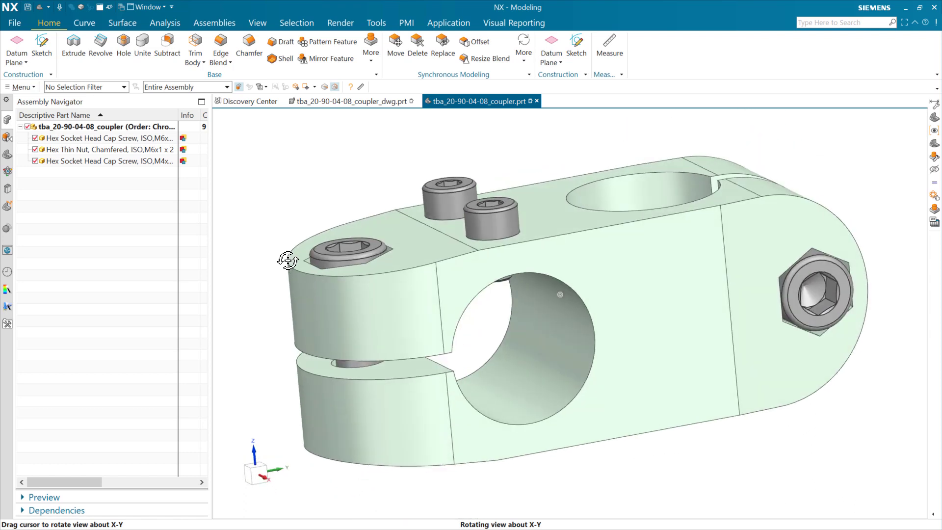
Orbit the coupler model from several sides, settling on an isometric view
{"action": "left_click_drag", "start_coordinate": [289, 261], "coordinate": [286, 226]}
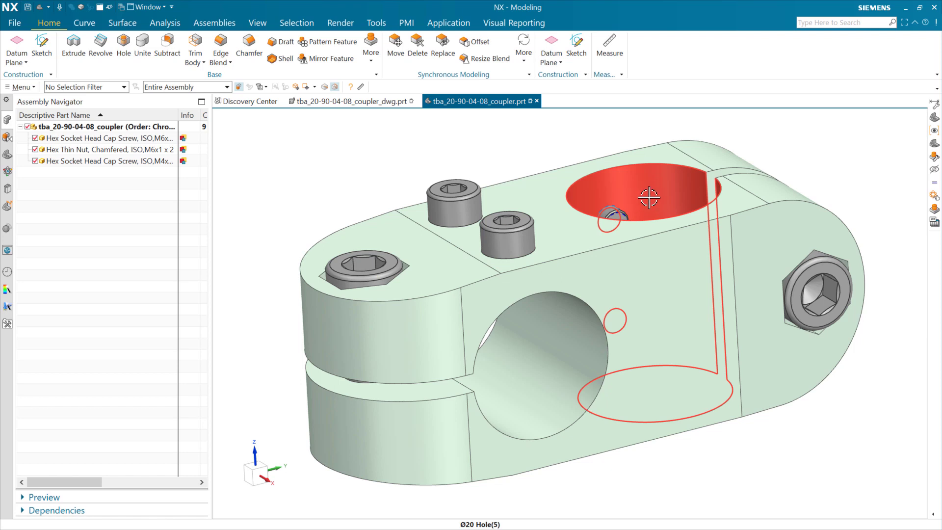
{"action": "left_click_drag", "start_coordinate": [648, 198], "coordinate": [649, 235]}
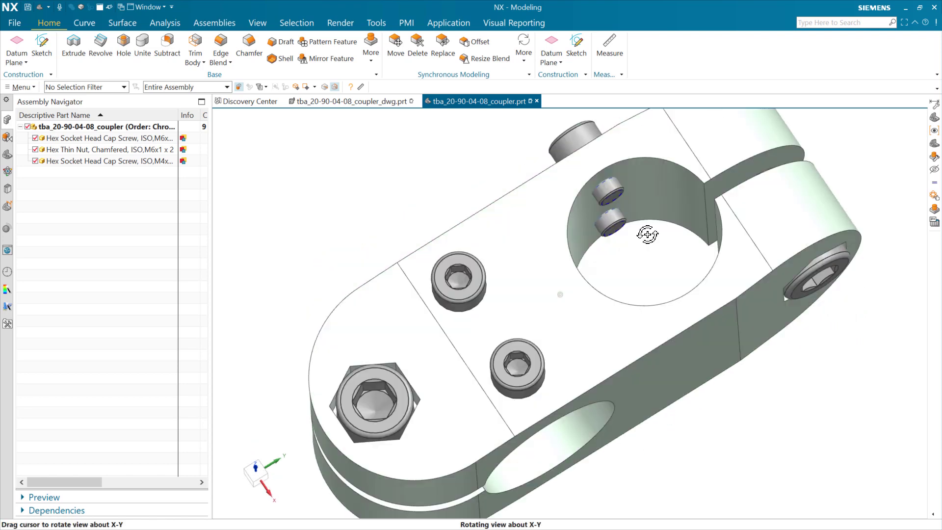
{"action": "left_click_drag", "start_coordinate": [648, 234], "coordinate": [643, 195]}
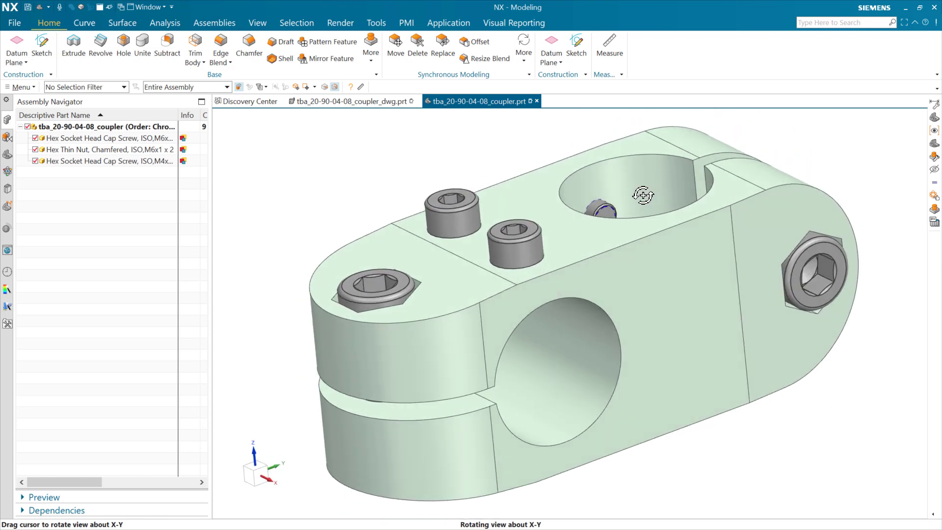
{"action": "left_click_drag", "start_coordinate": [643, 195], "coordinate": [337, 199]}
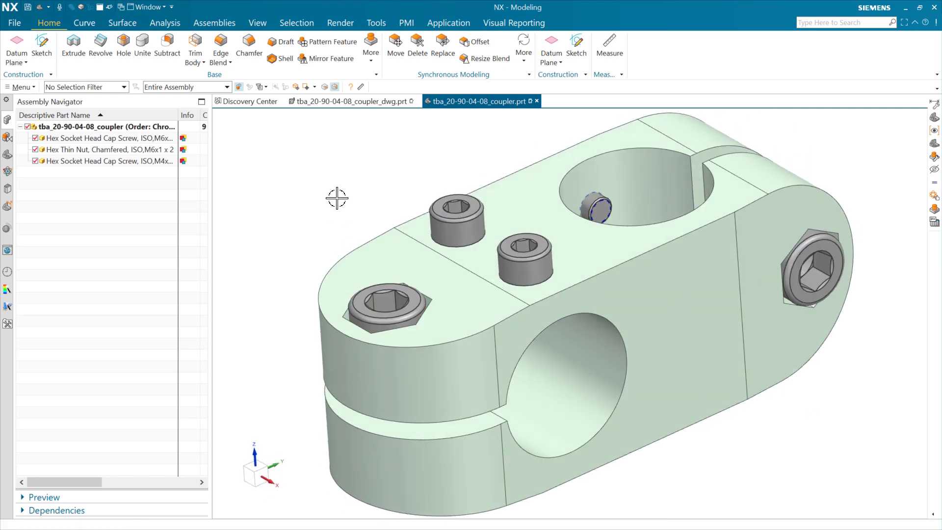
{"action": "mouse_move", "coordinate": [313, 200]}
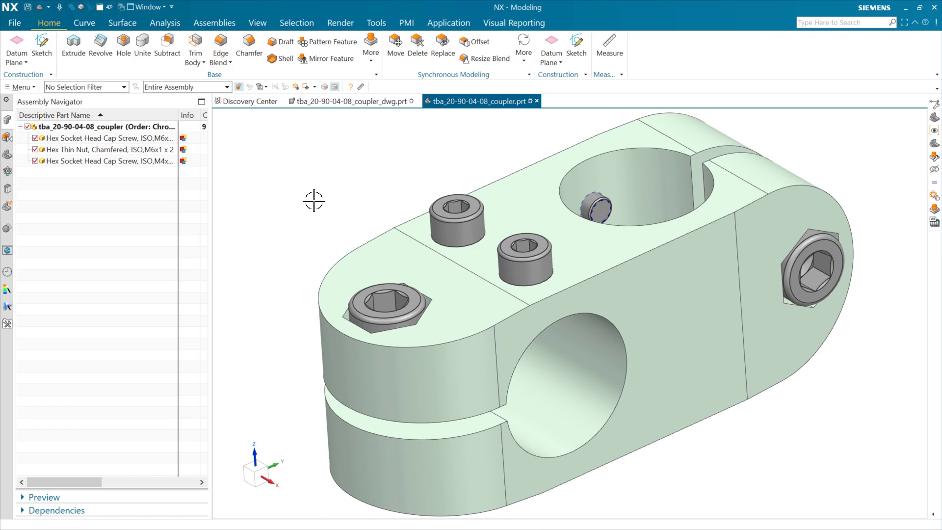
Switch to coupler_dwg.prt and confirm its Info shows 'Part is product template'
{"action": "left_click", "coordinate": [352, 102]}
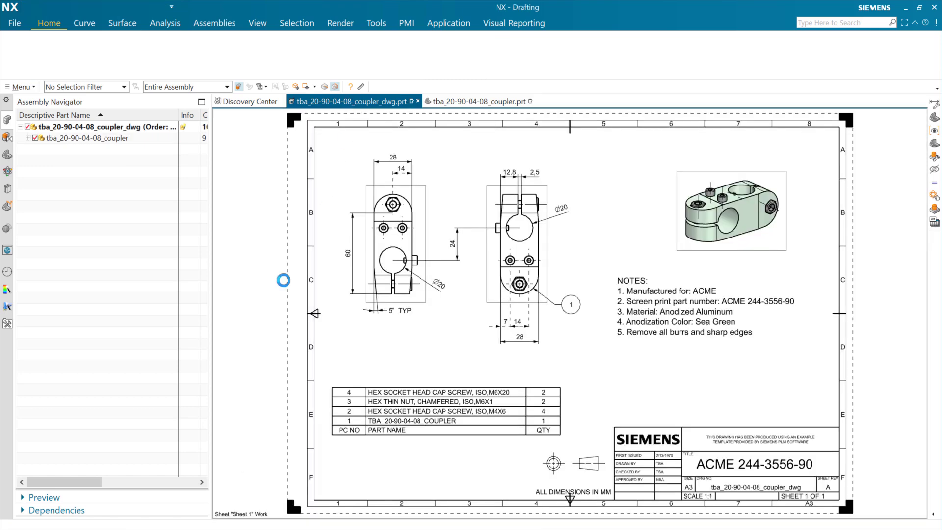
{"action": "left_click", "coordinate": [49, 23]}
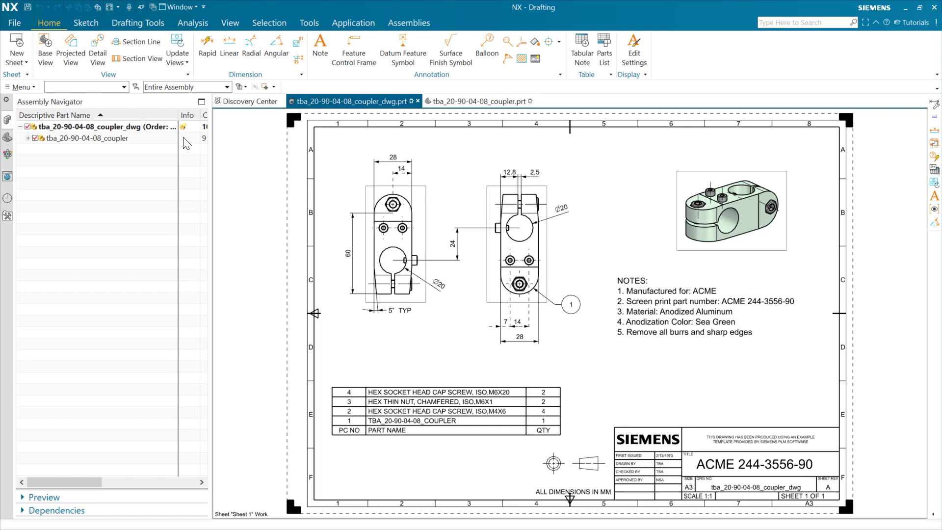
{"action": "left_click", "coordinate": [90, 127]}
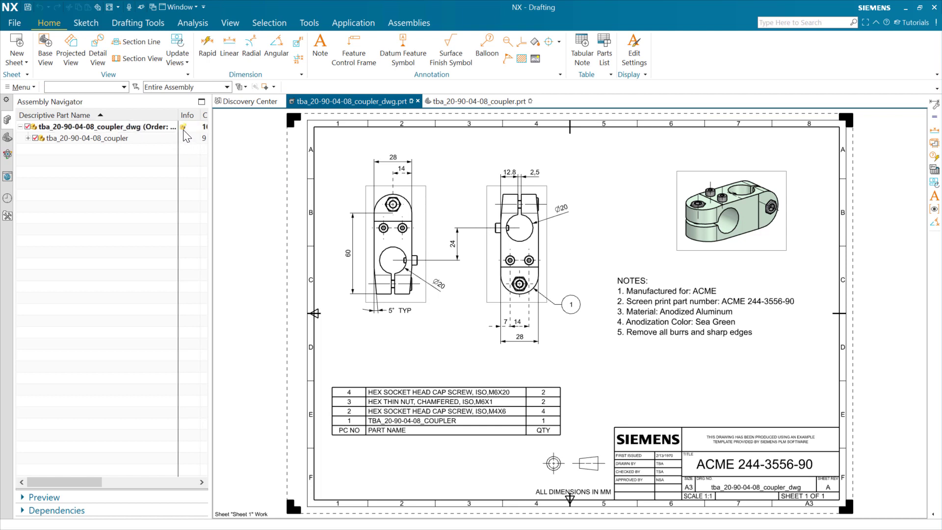
{"action": "mouse_move", "coordinate": [184, 128]}
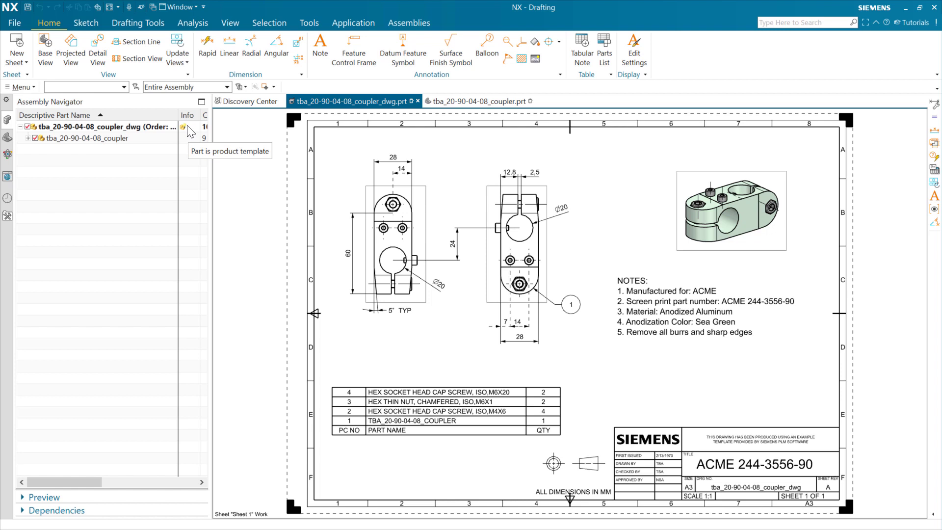
{"action": "mouse_move", "coordinate": [191, 132]}
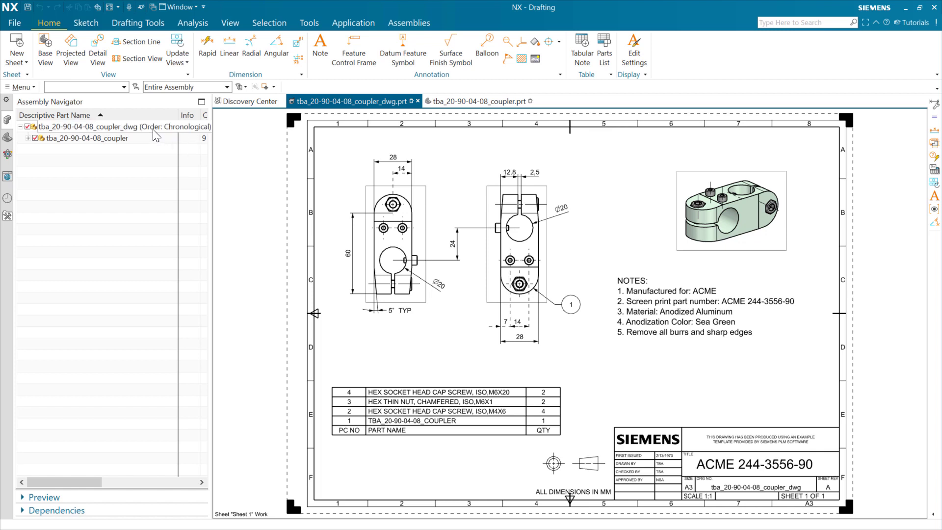
Run Edit Reusable Component on the drawing root node to show Drawing Configuration
{"action": "right_click", "coordinate": [91, 126]}
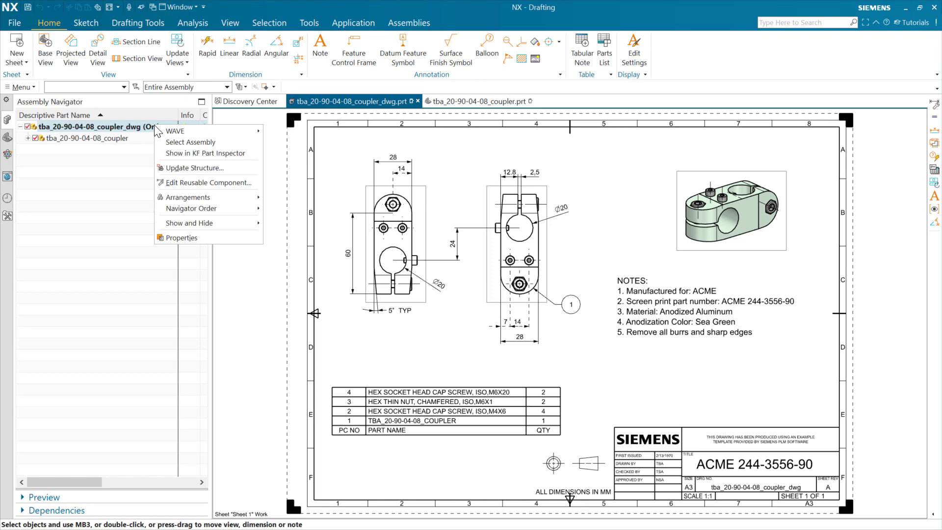
{"action": "mouse_move", "coordinate": [208, 182]}
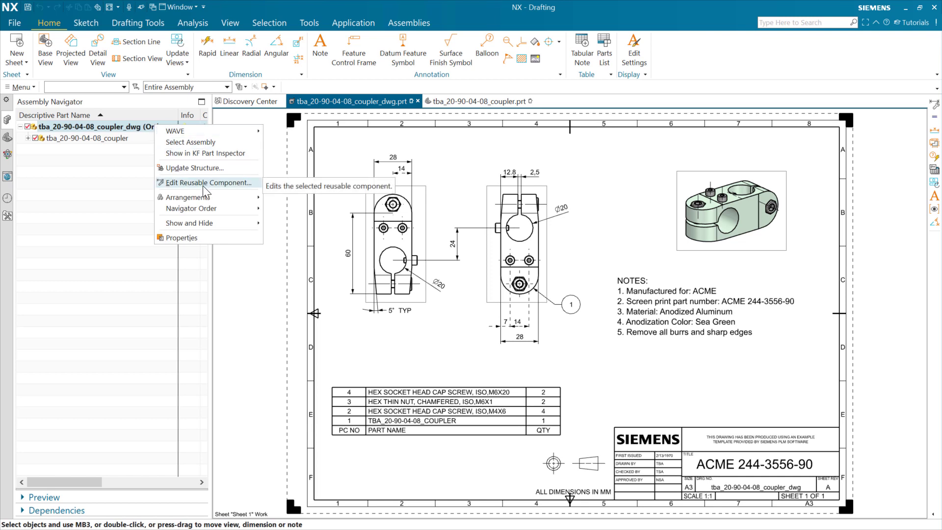
{"action": "left_click", "coordinate": [209, 182]}
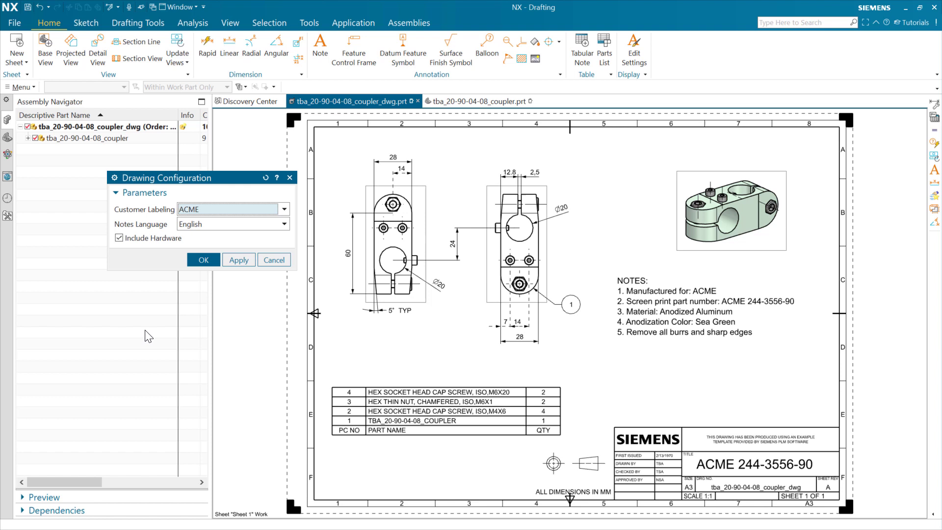
{"action": "mouse_move", "coordinate": [160, 317]}
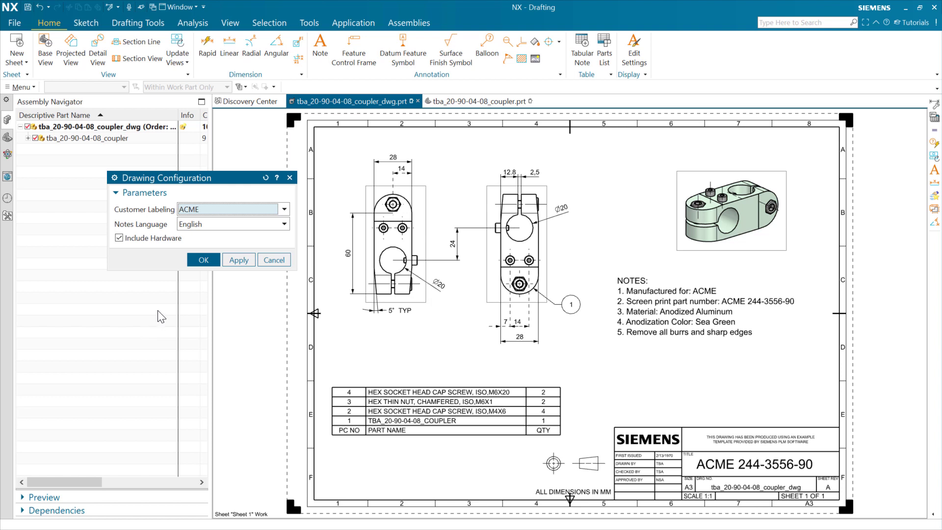
{"action": "mouse_move", "coordinate": [171, 302]}
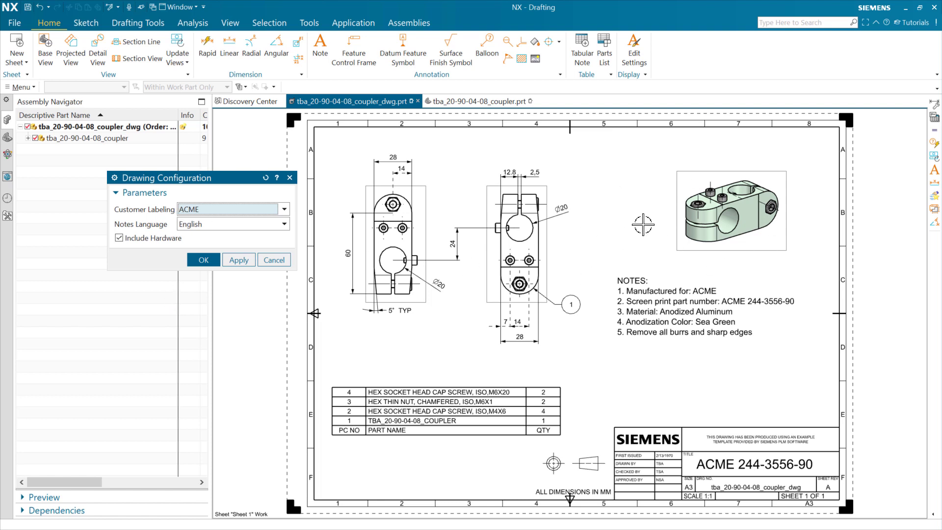
{"action": "mouse_move", "coordinate": [632, 249]}
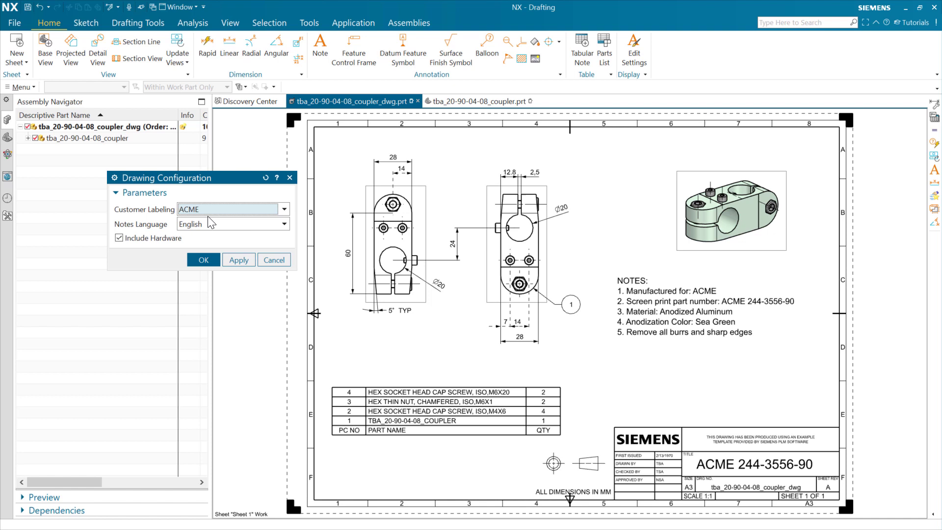
{"action": "mouse_move", "coordinate": [785, 265]}
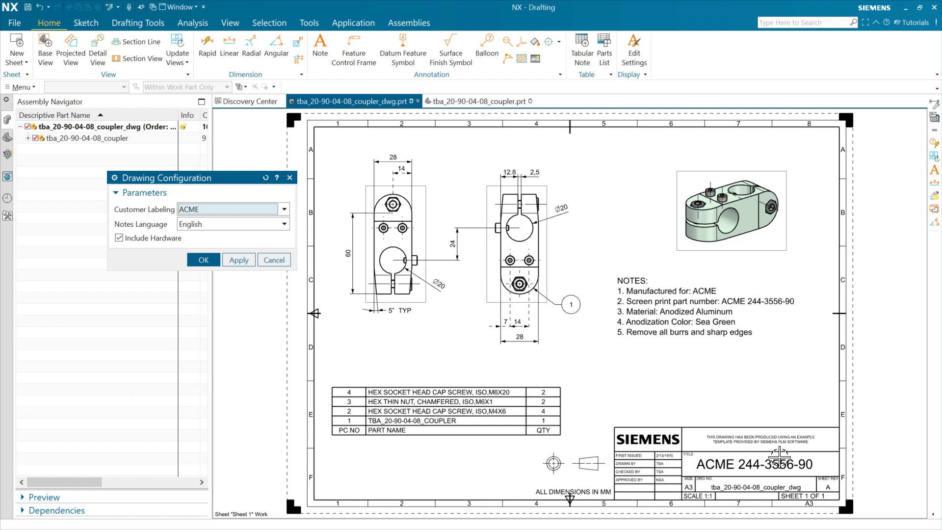
{"action": "mouse_move", "coordinate": [704, 288]}
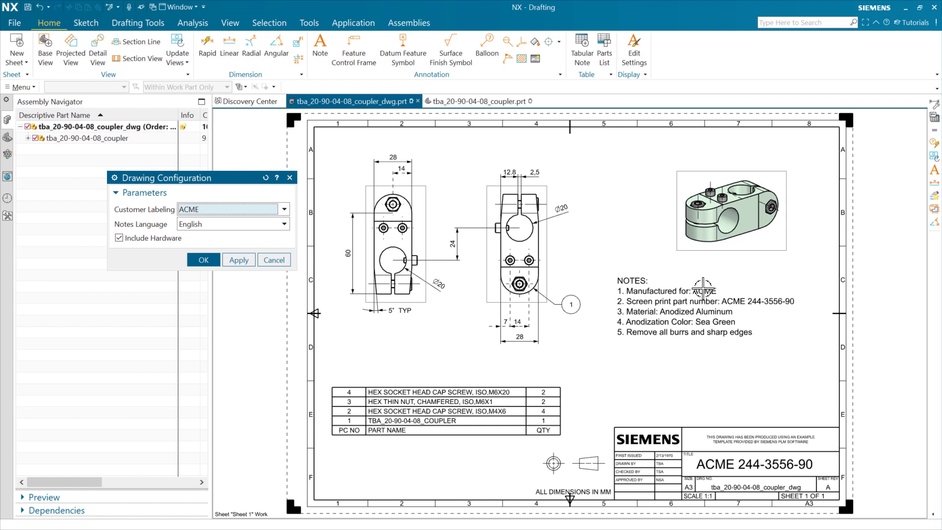
{"action": "mouse_move", "coordinate": [787, 307]}
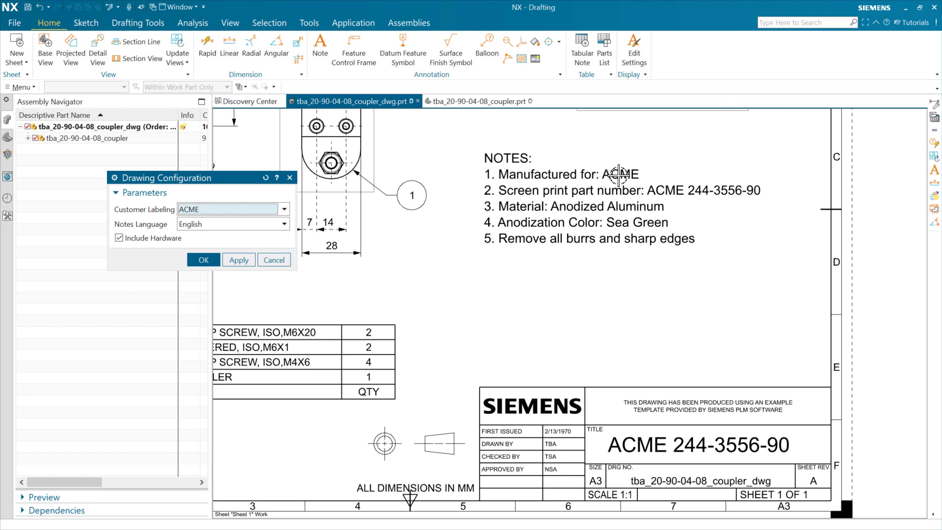
{"action": "mouse_move", "coordinate": [619, 175]}
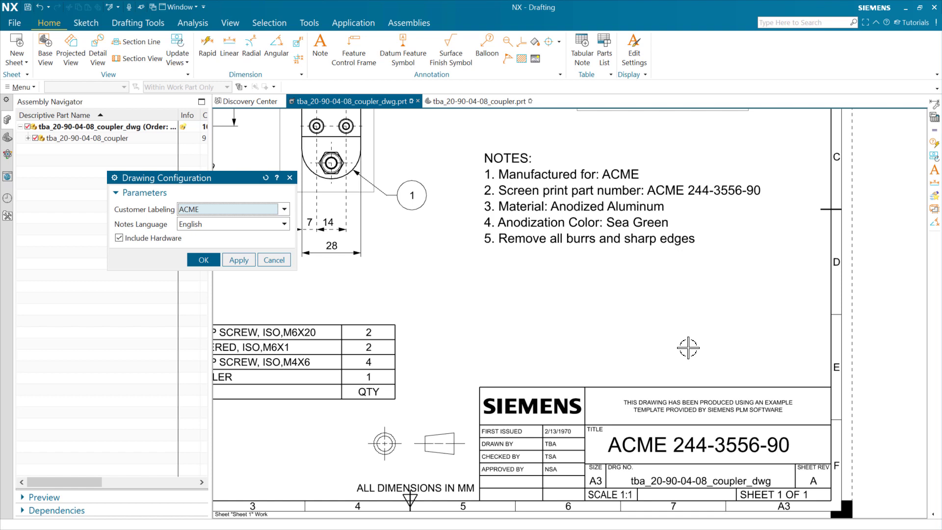
{"action": "mouse_move", "coordinate": [689, 209]}
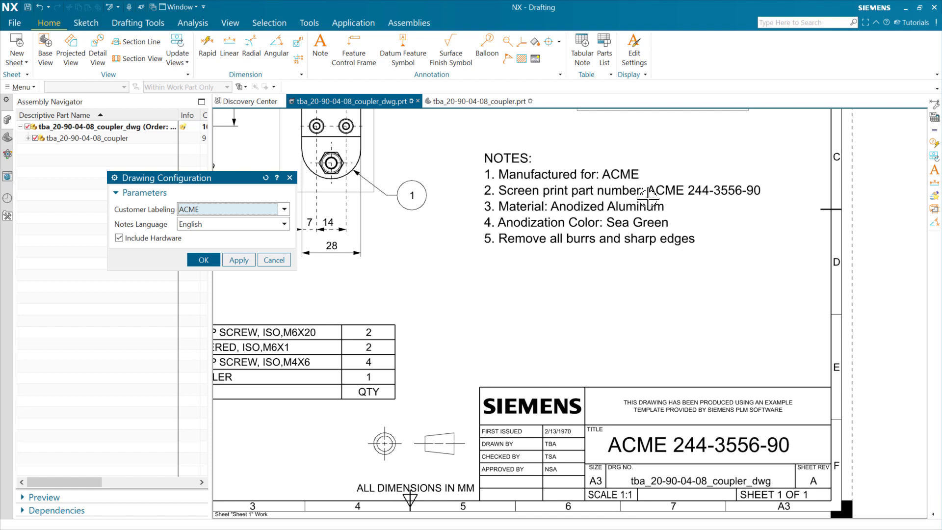
{"action": "mouse_move", "coordinate": [640, 174]}
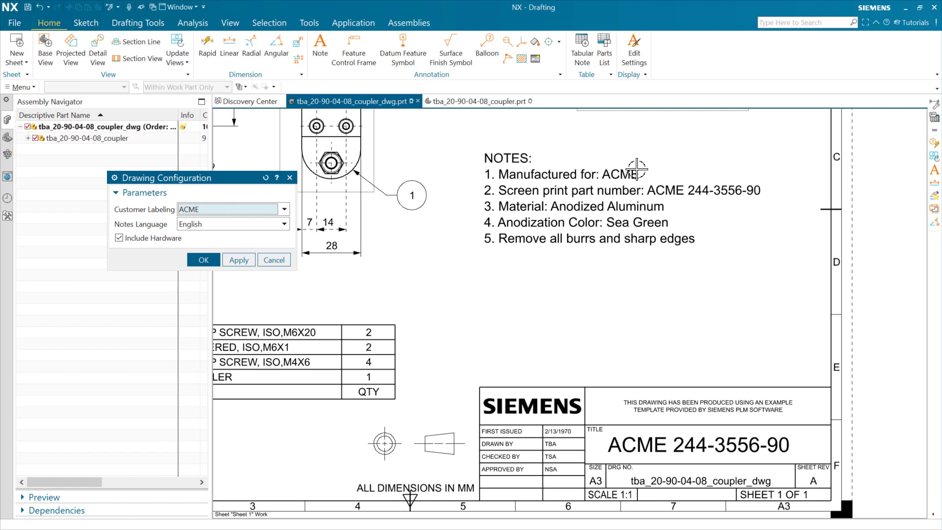
{"action": "mouse_move", "coordinate": [585, 302]}
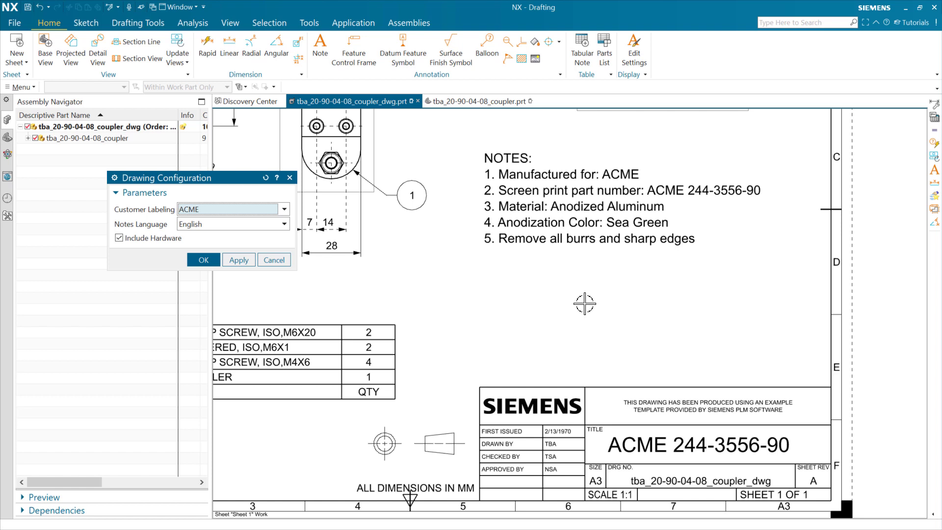
{"action": "mouse_move", "coordinate": [591, 319]}
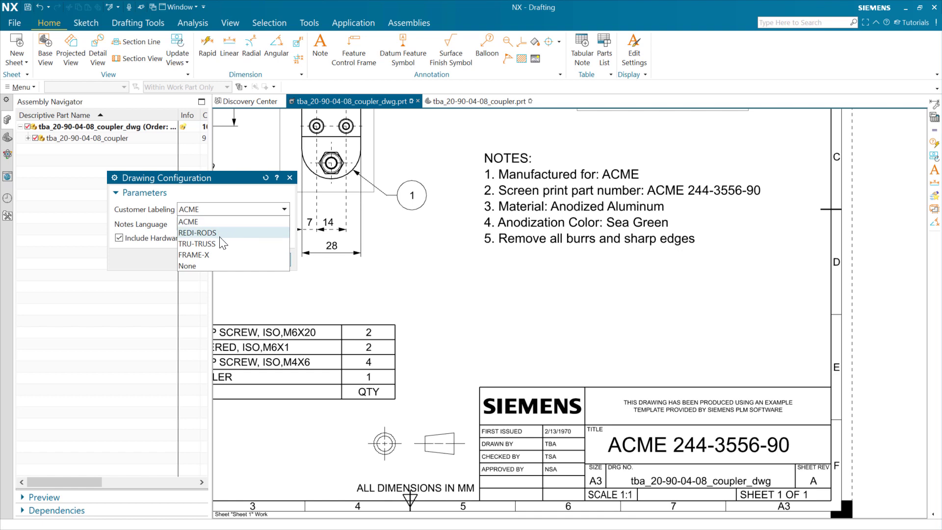
{"action": "mouse_move", "coordinate": [196, 244]}
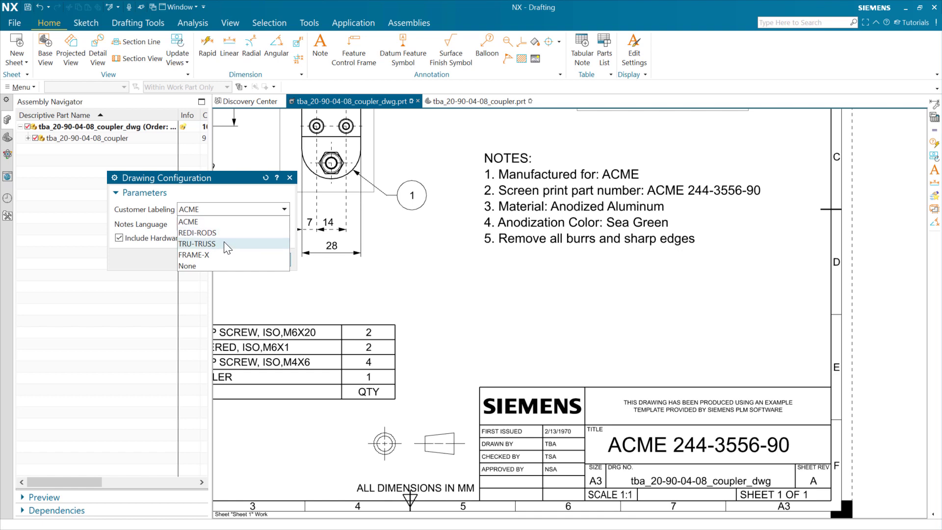
Choose REDI-RODS as Customer Labeling, giving part number RR 0002874
{"action": "left_click", "coordinate": [197, 244]}
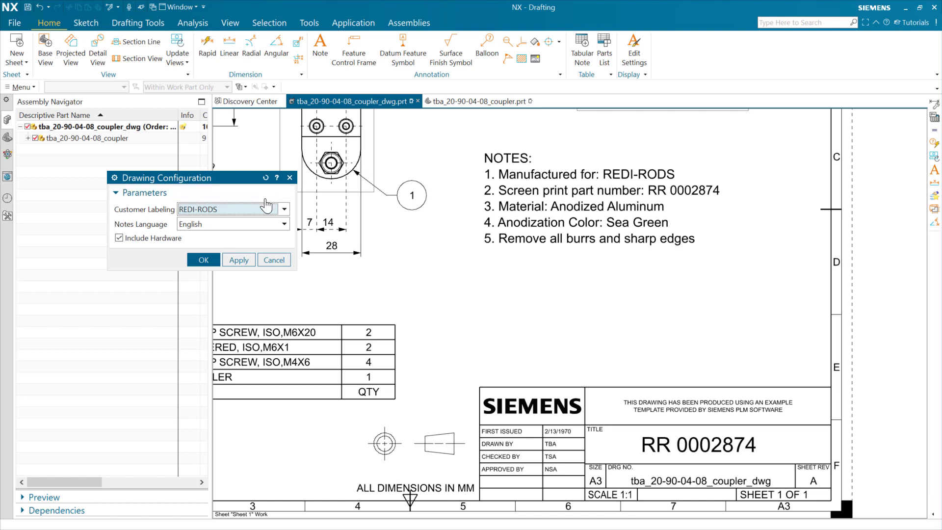
{"action": "mouse_move", "coordinate": [543, 211]}
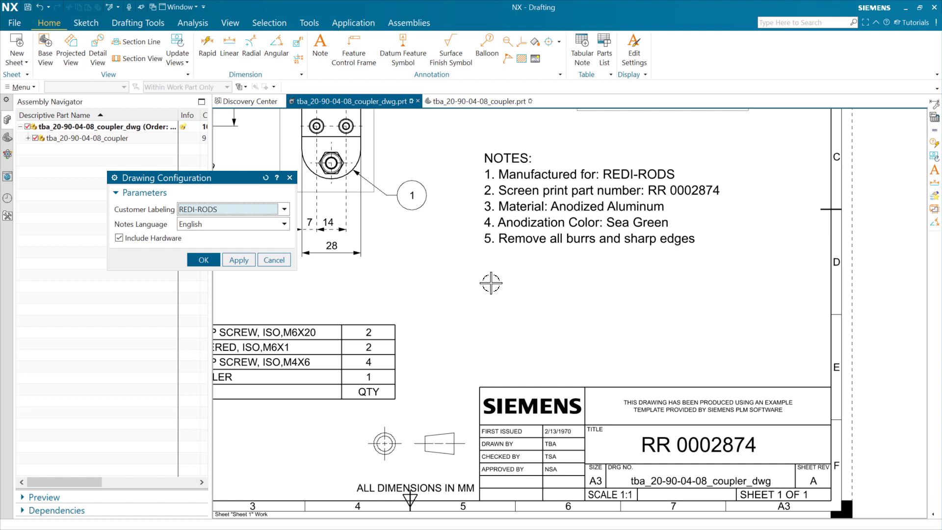
{"action": "mouse_move", "coordinate": [489, 287]}
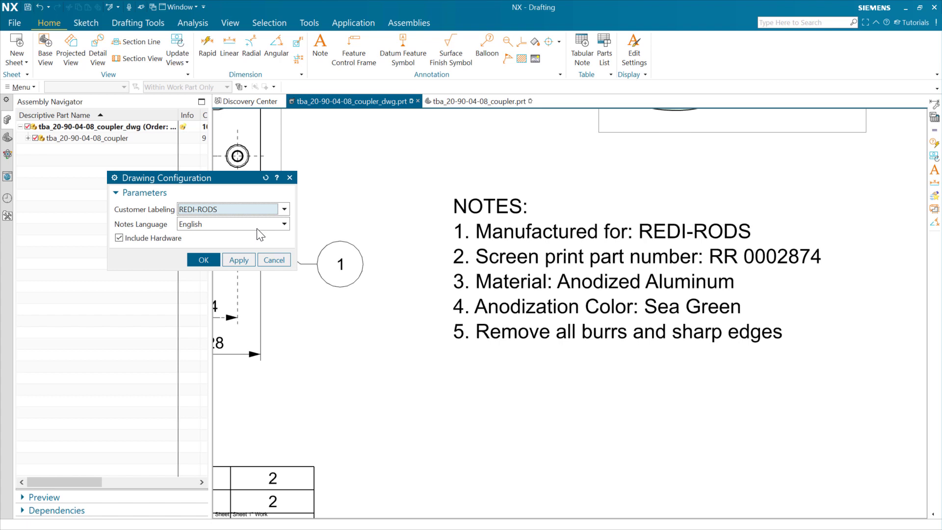
{"action": "mouse_move", "coordinate": [291, 255]}
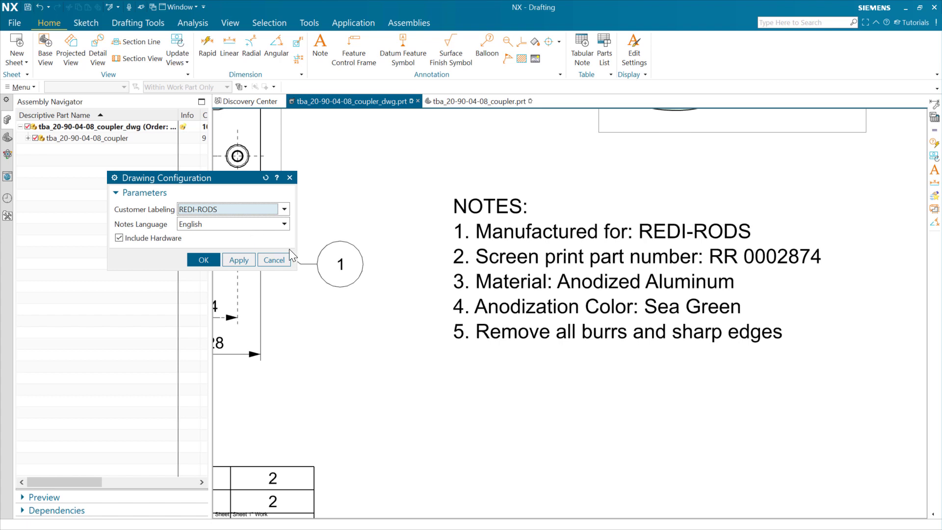
{"action": "mouse_move", "coordinate": [410, 343]}
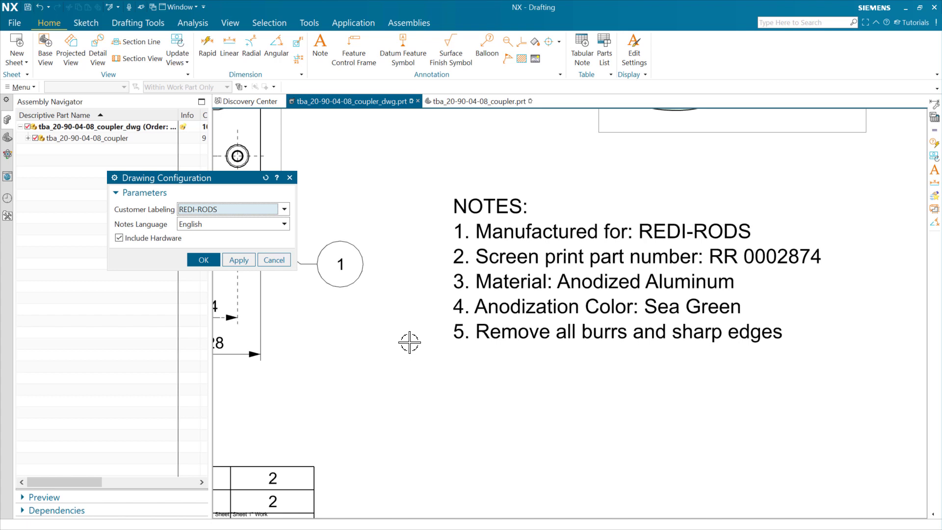
{"action": "mouse_move", "coordinate": [395, 346]}
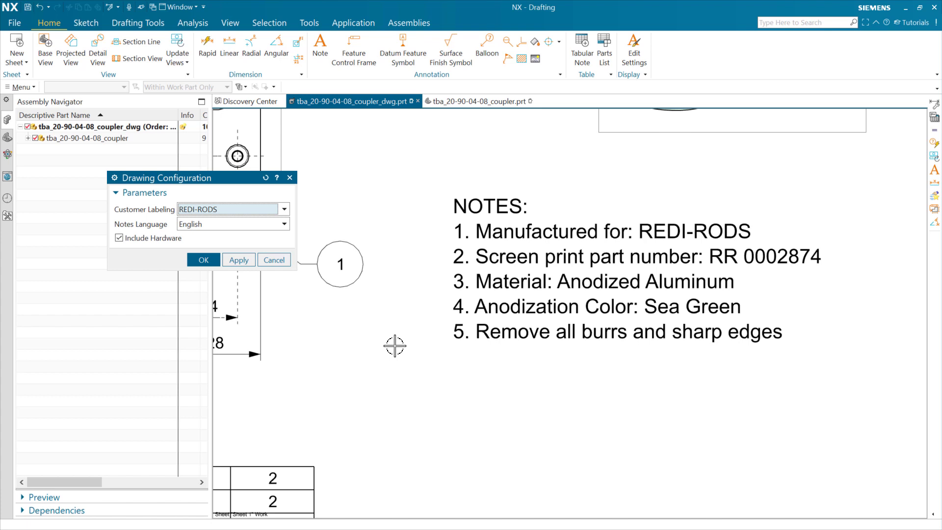
{"action": "mouse_move", "coordinate": [543, 168]}
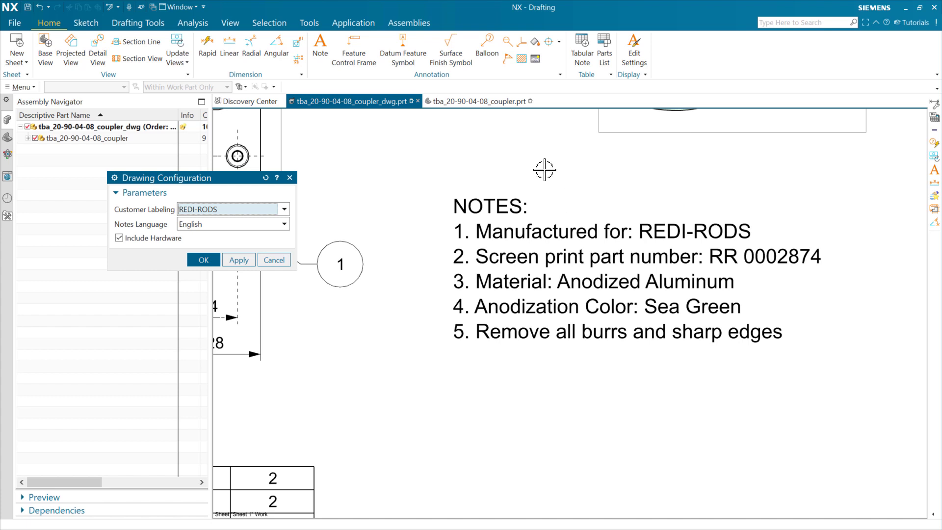
{"action": "mouse_move", "coordinate": [427, 337]}
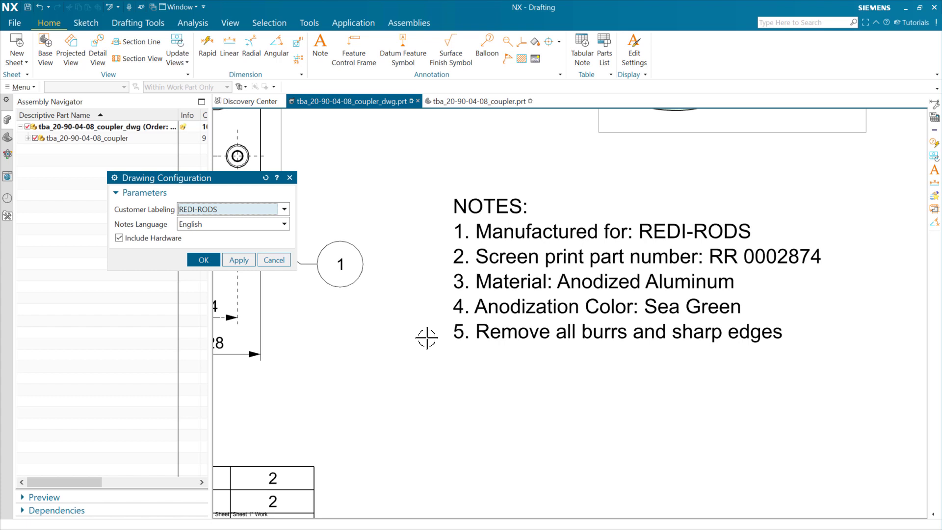
{"action": "mouse_move", "coordinate": [409, 337]}
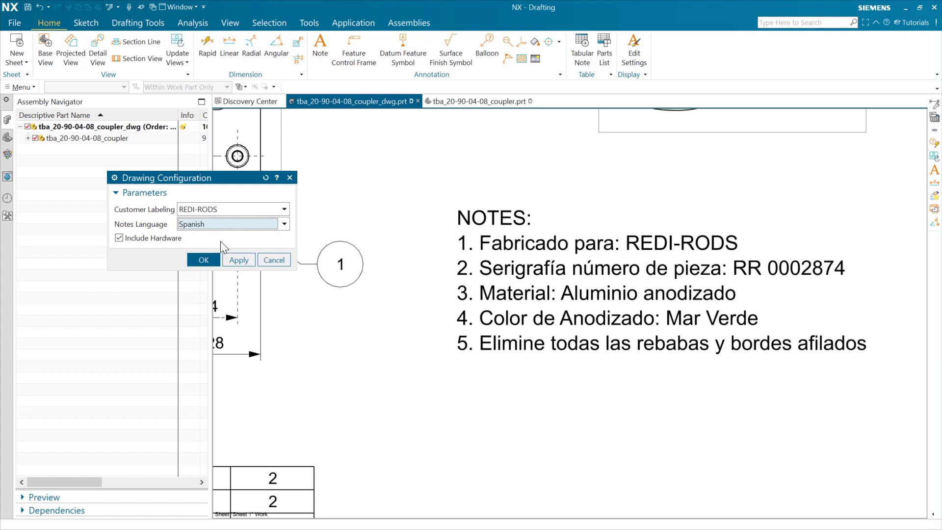
{"action": "mouse_move", "coordinate": [425, 382]}
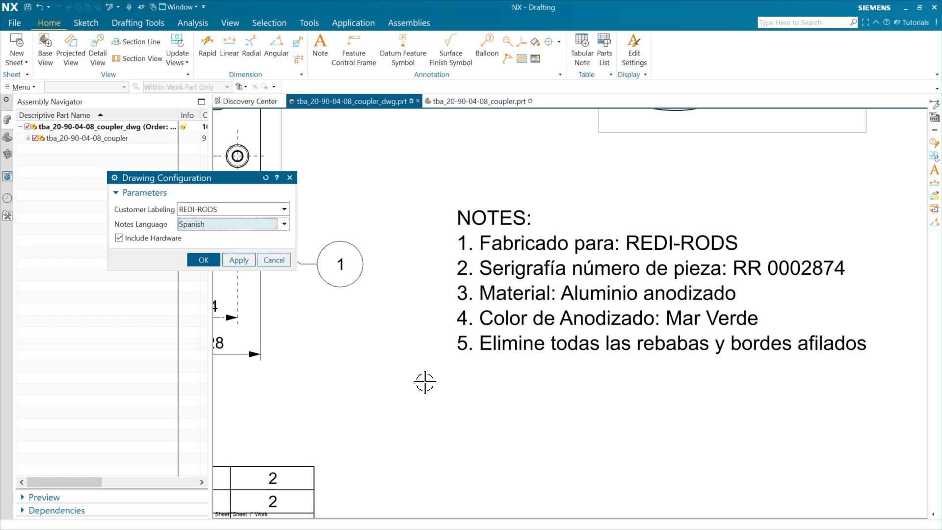
{"action": "mouse_move", "coordinate": [443, 268]}
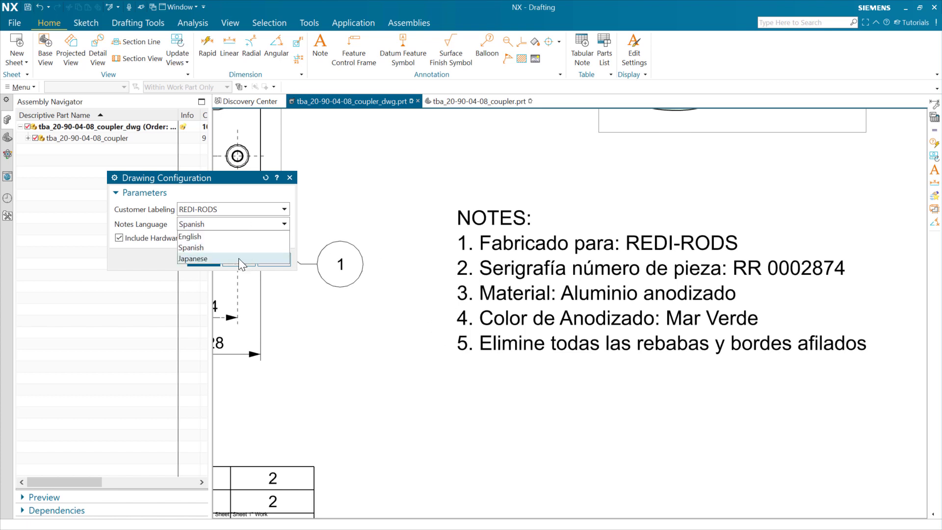
{"action": "left_click", "coordinate": [192, 259]}
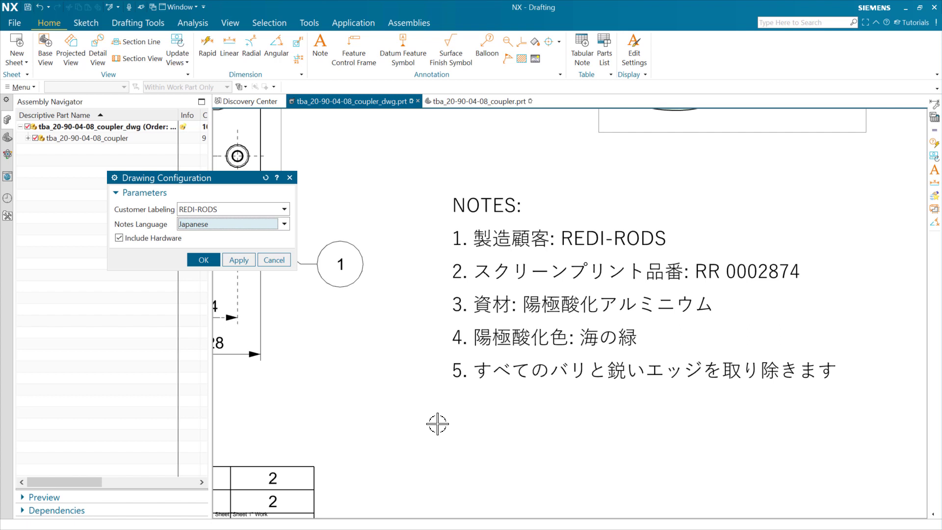
{"action": "mouse_move", "coordinate": [395, 411]}
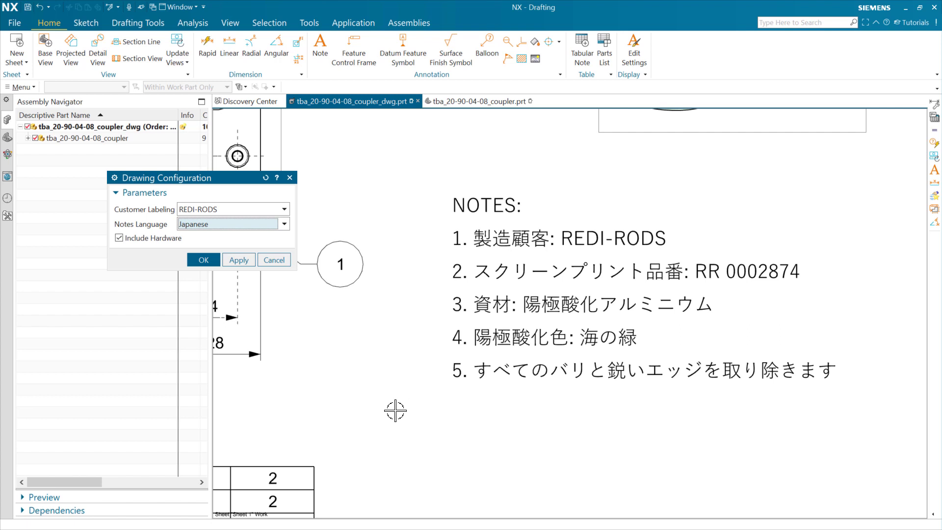
{"action": "left_click", "coordinate": [283, 224]}
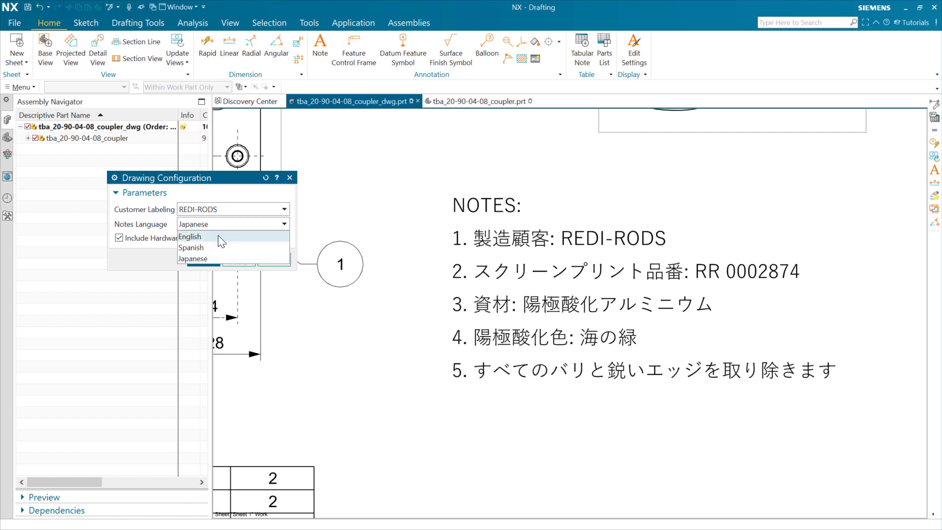
{"action": "left_click", "coordinate": [190, 236]}
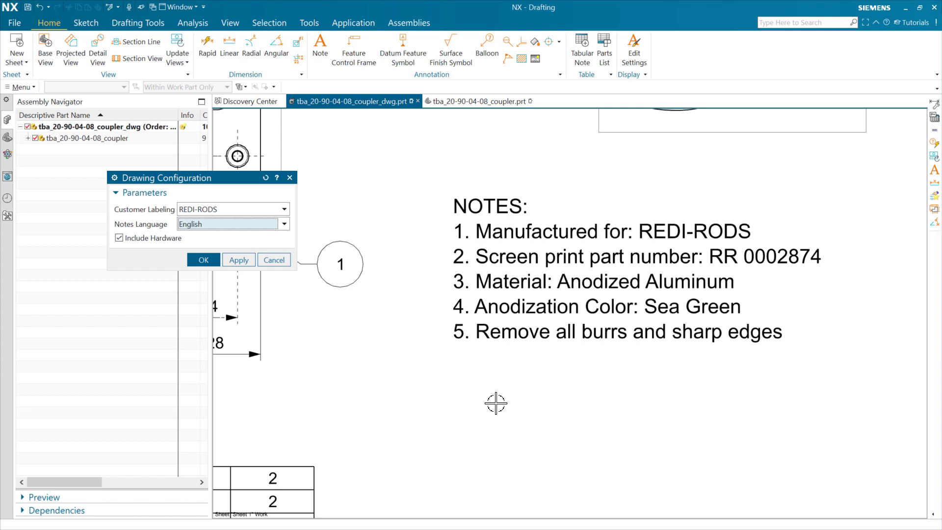
{"action": "mouse_move", "coordinate": [496, 404]}
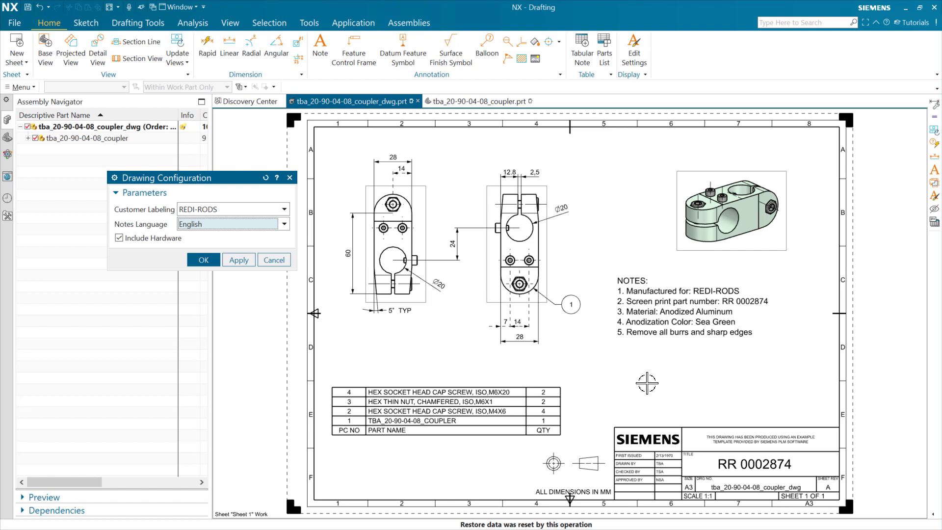
{"action": "mouse_move", "coordinate": [155, 250]}
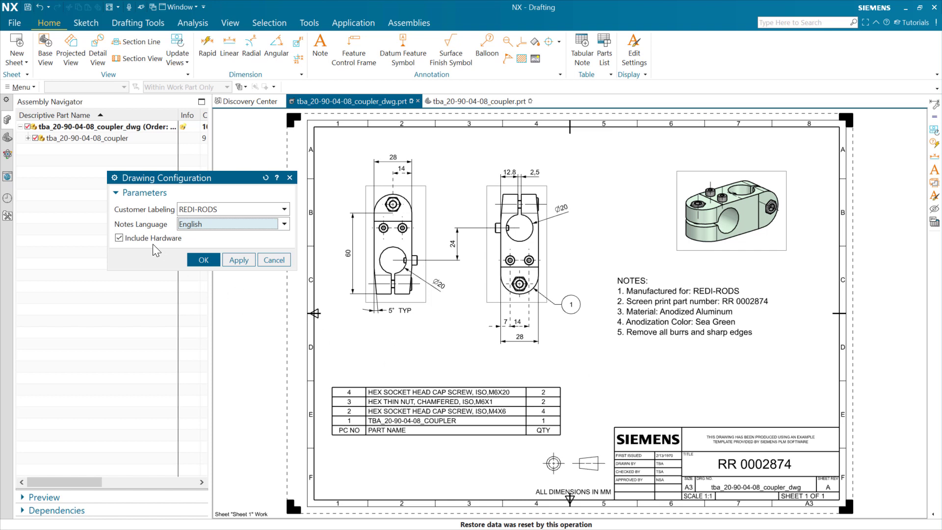
{"action": "mouse_move", "coordinate": [71, 210]}
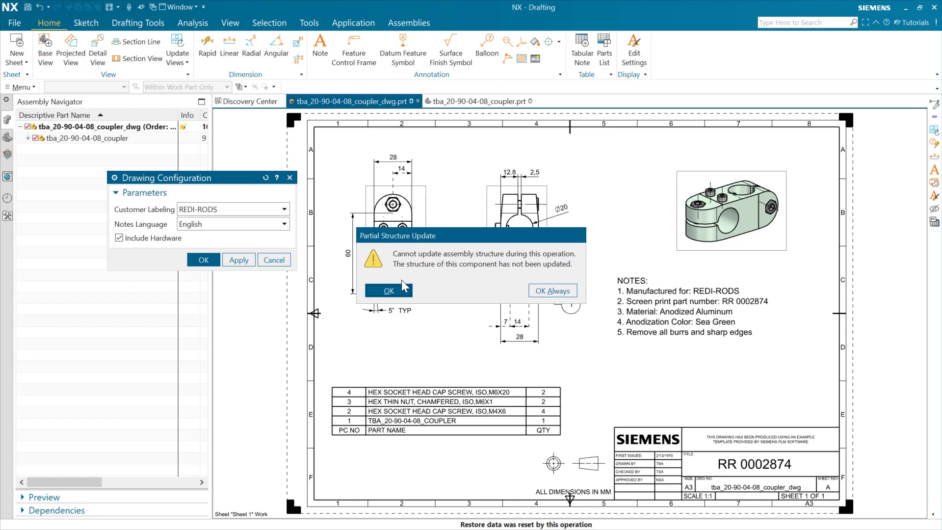
Accept the Partial Structure Update warning, adding cap screws and thin nut, and toggle Include Hardware
{"action": "left_click", "coordinate": [387, 290]}
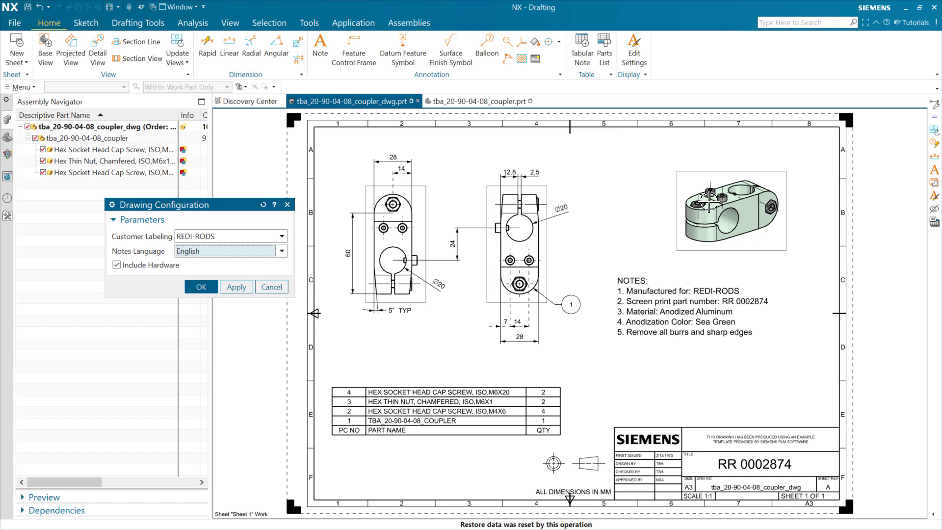
{"action": "mouse_move", "coordinate": [766, 207]}
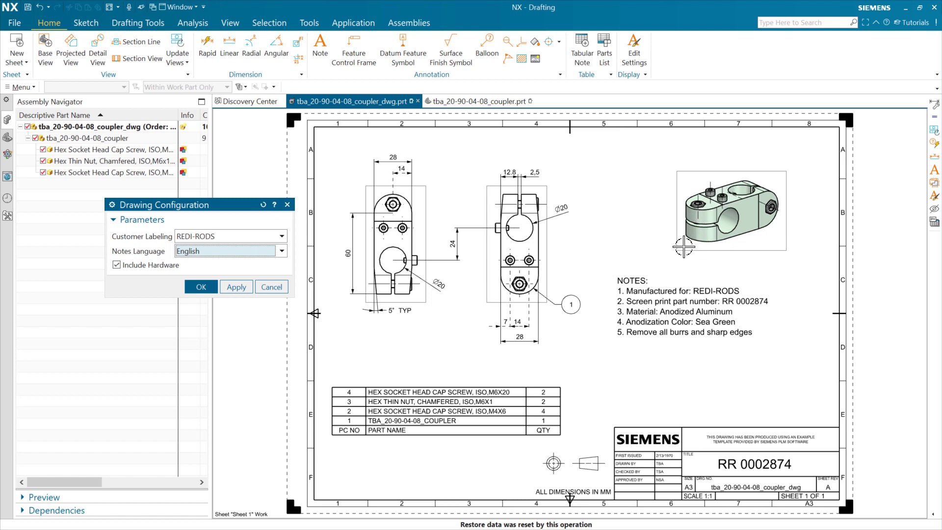
{"action": "mouse_move", "coordinate": [471, 276]}
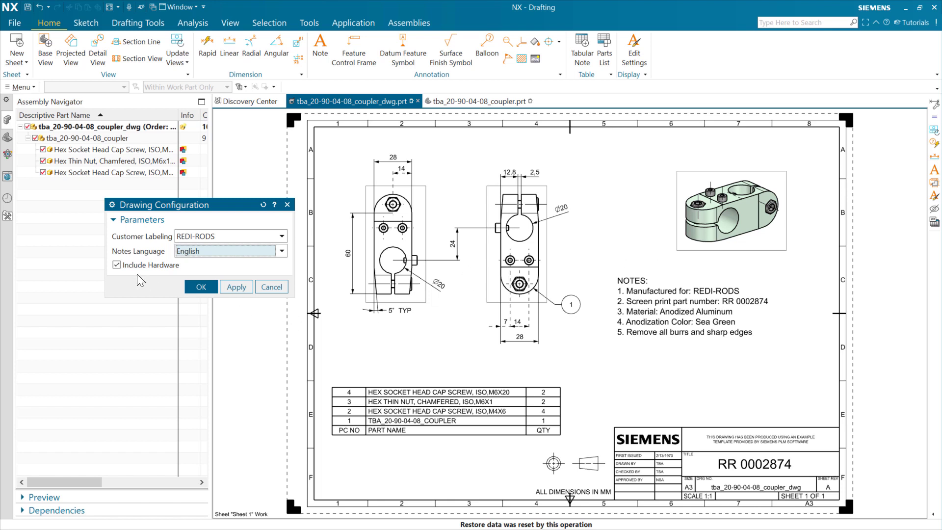
{"action": "left_click", "coordinate": [116, 265]}
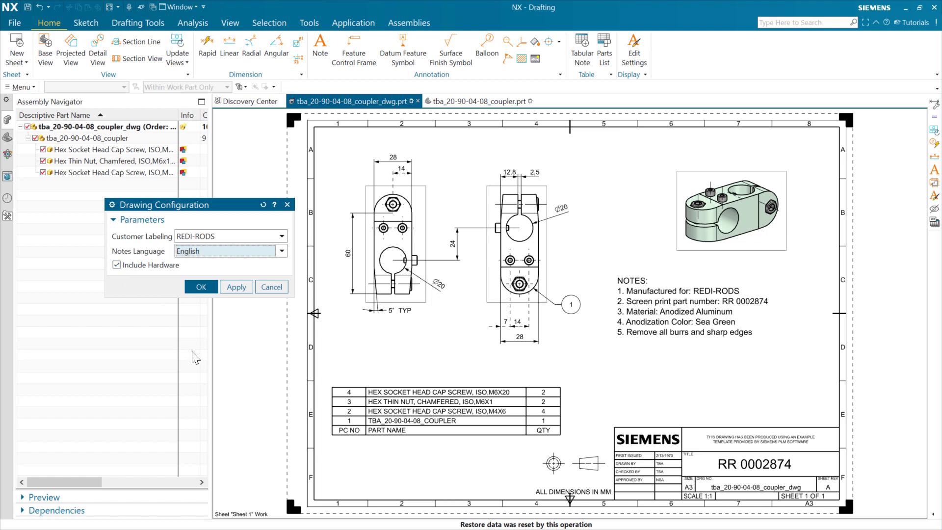
{"action": "mouse_move", "coordinate": [404, 401]}
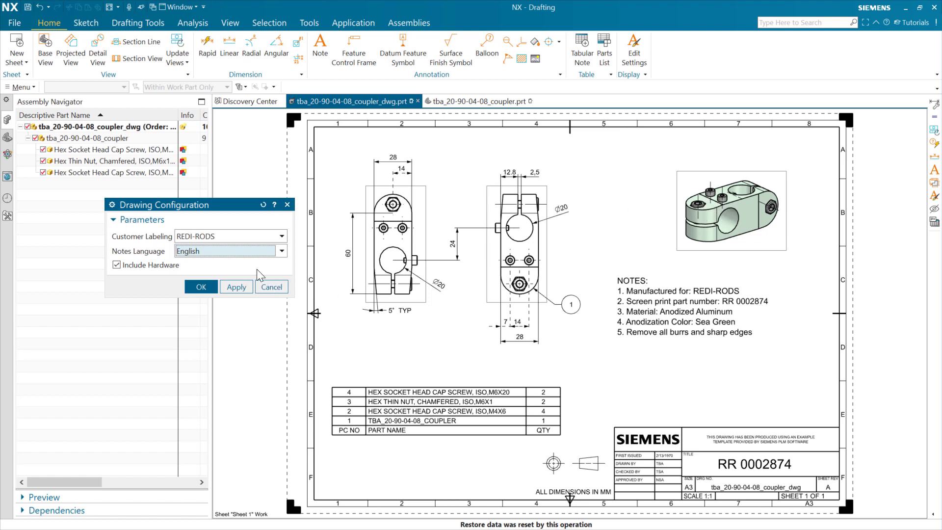
{"action": "mouse_move", "coordinate": [155, 289]}
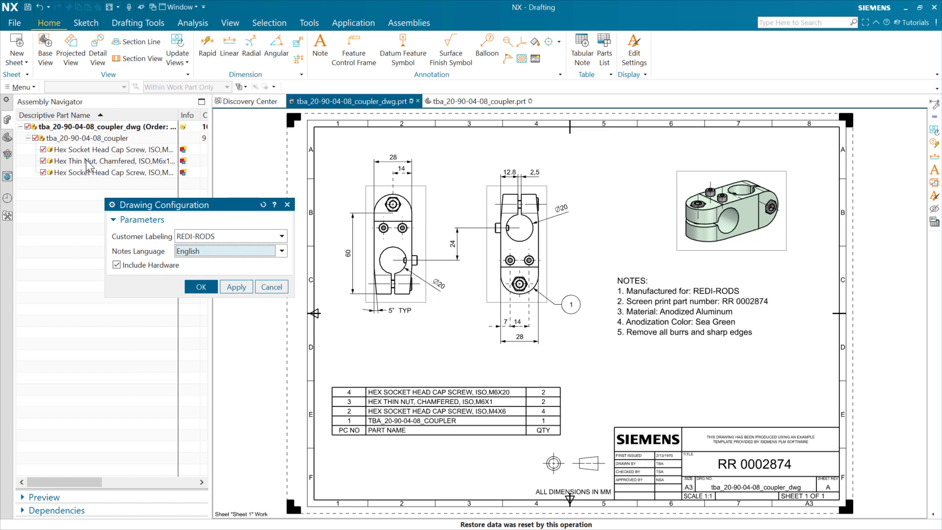
{"action": "mouse_move", "coordinate": [101, 200]}
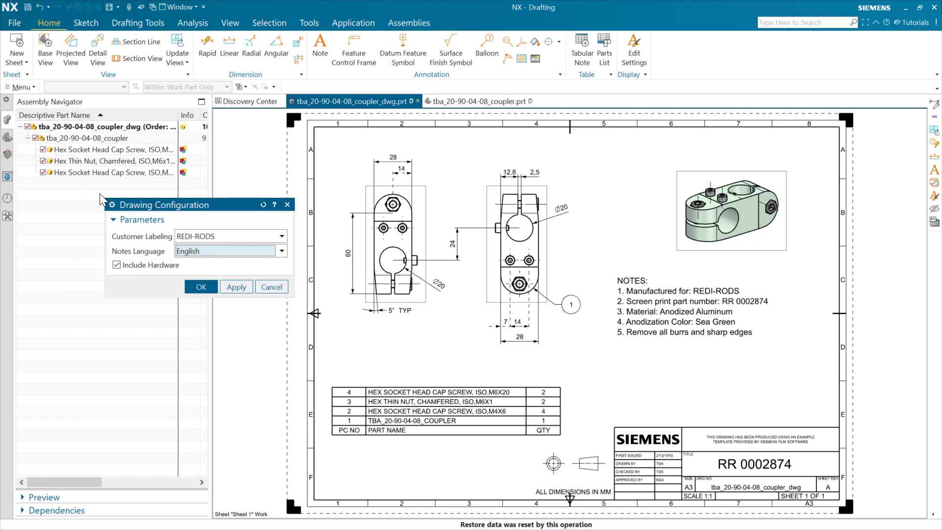
{"action": "mouse_move", "coordinate": [423, 411]}
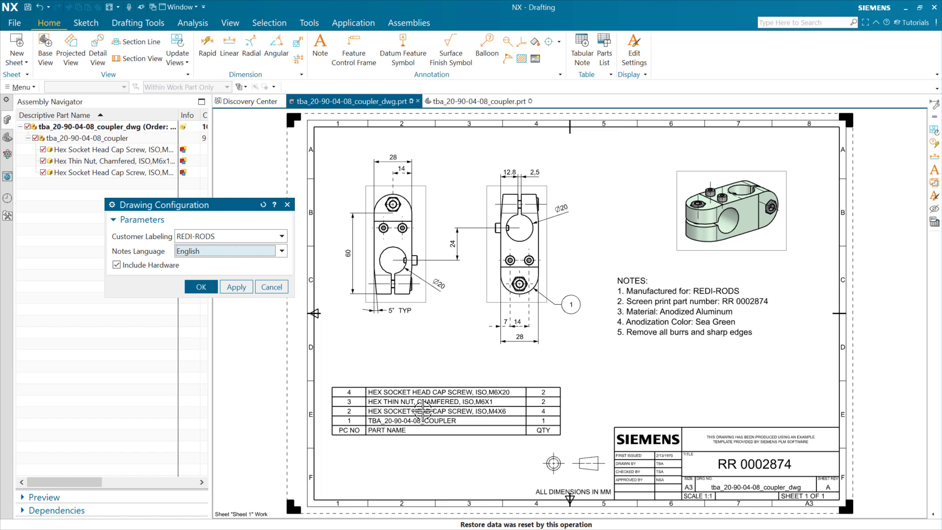
{"action": "mouse_move", "coordinate": [758, 369]}
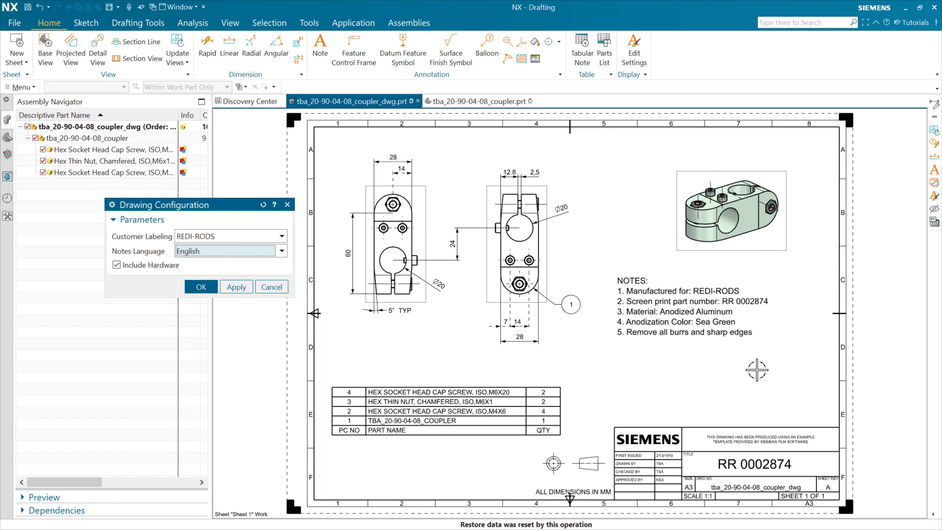
{"action": "mouse_move", "coordinate": [217, 350]}
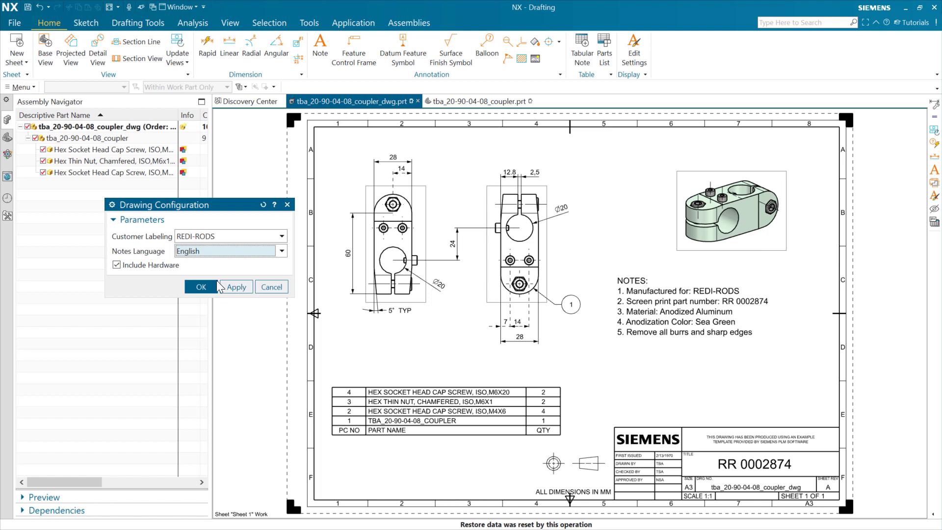
Uncheck Include Hardware so the parts list shows only the coupler
{"action": "left_click", "coordinate": [117, 265]}
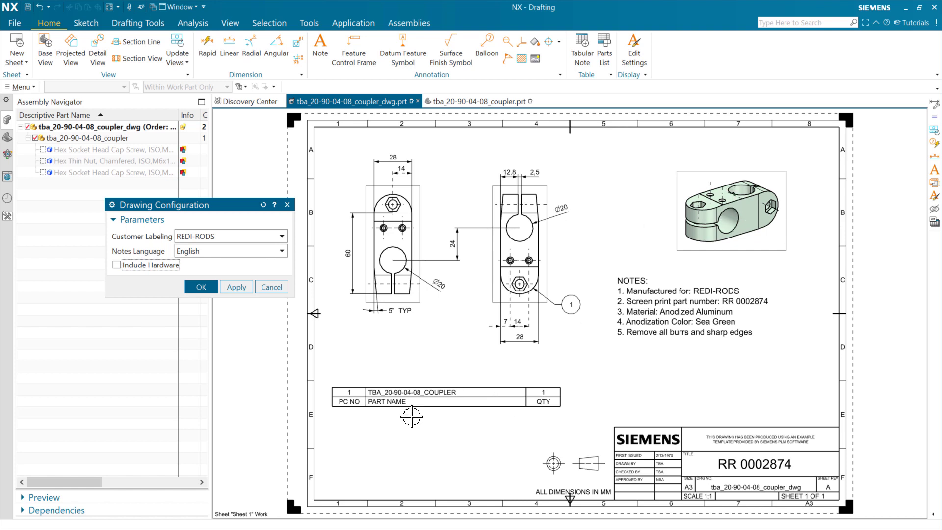
{"action": "mouse_move", "coordinate": [227, 417]}
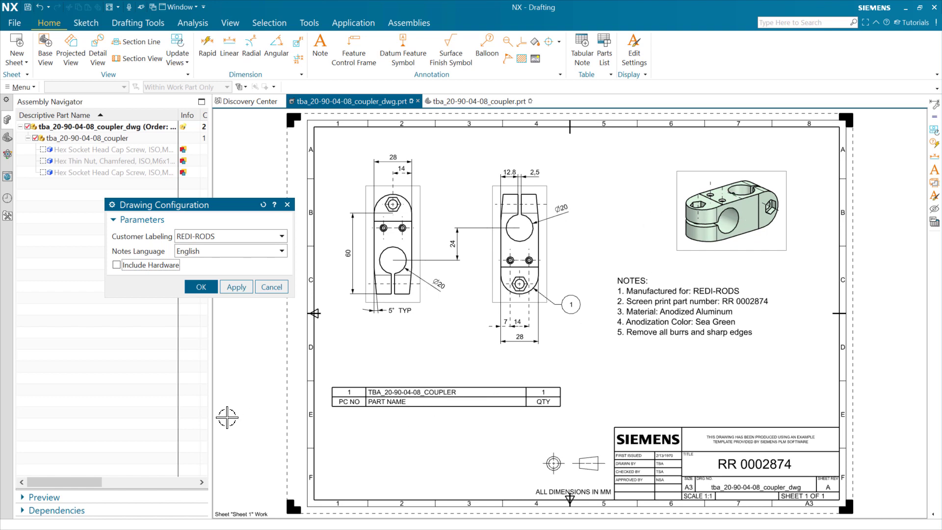
{"action": "left_click", "coordinate": [115, 265]}
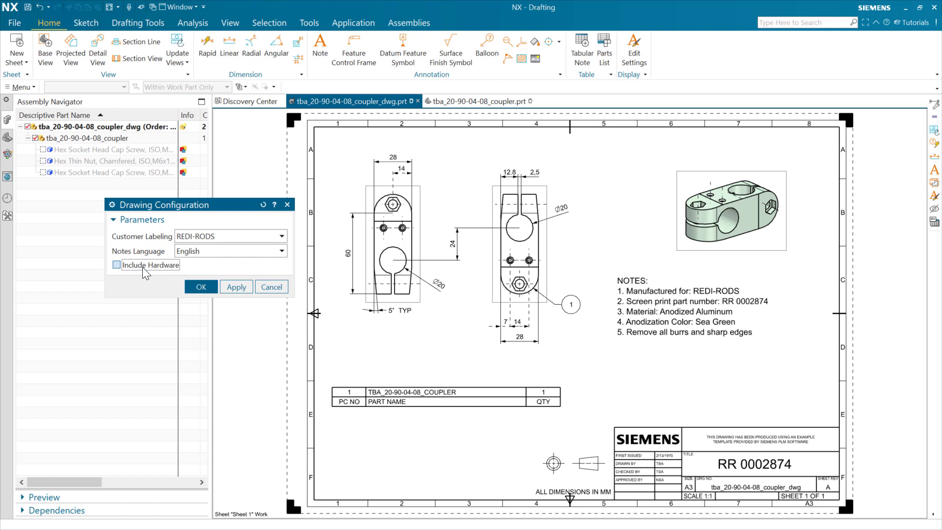
Recheck Include Hardware so screws and nut return and the parts list shows four items
{"action": "left_click", "coordinate": [115, 265]}
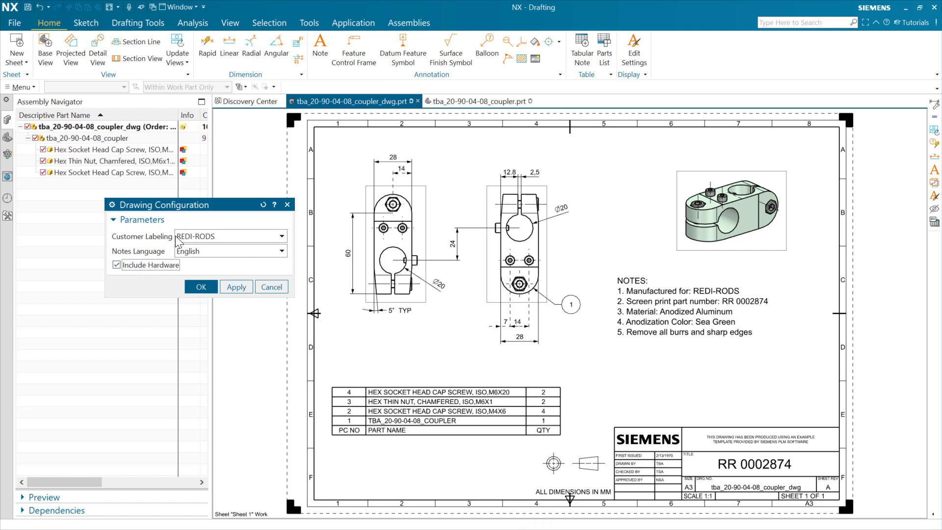
{"action": "mouse_move", "coordinate": [155, 337]}
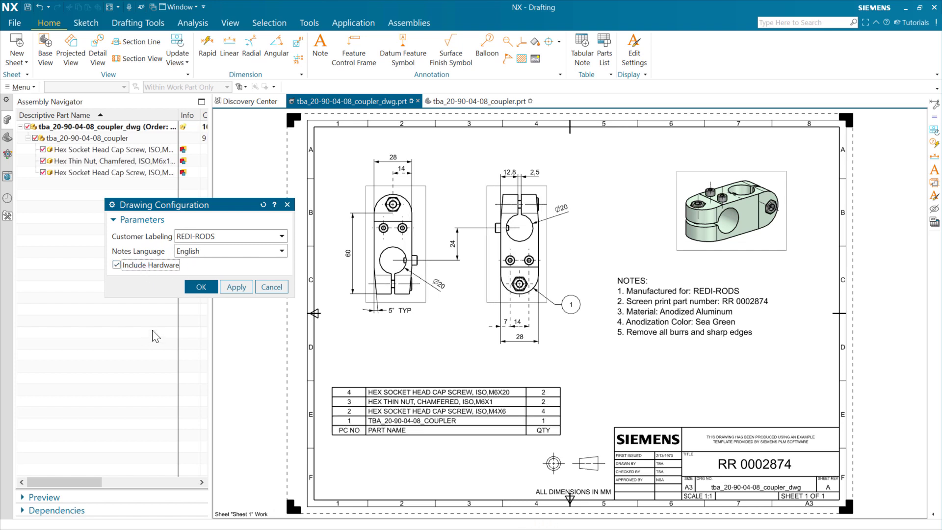
{"action": "mouse_move", "coordinate": [227, 241]}
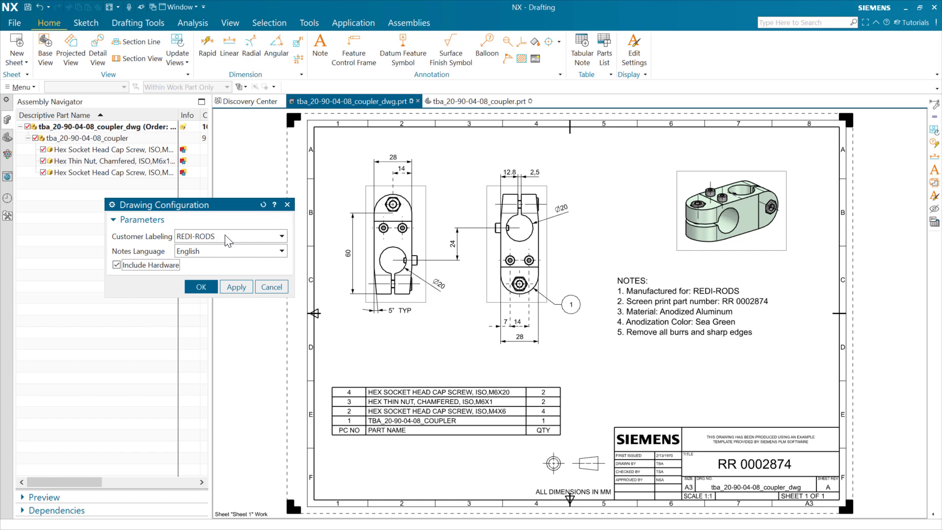
{"action": "mouse_move", "coordinate": [233, 241]}
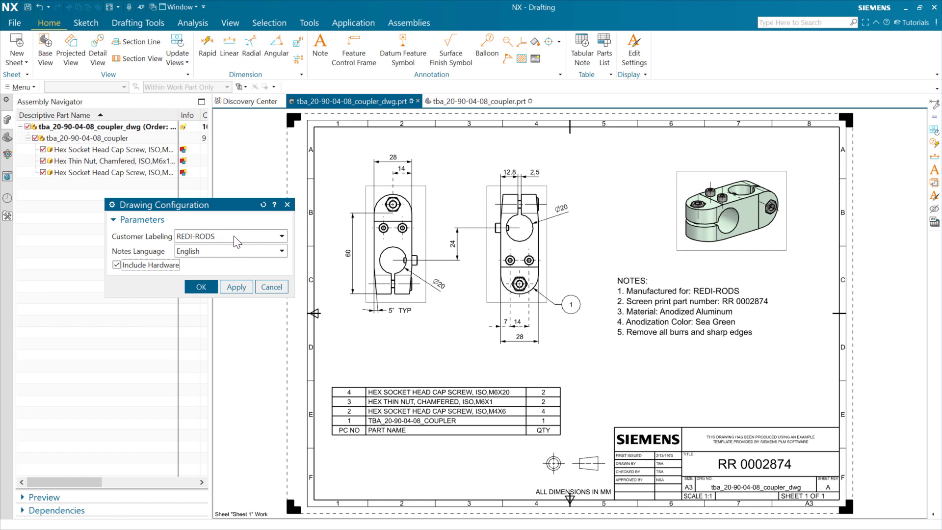
{"action": "mouse_move", "coordinate": [133, 310]}
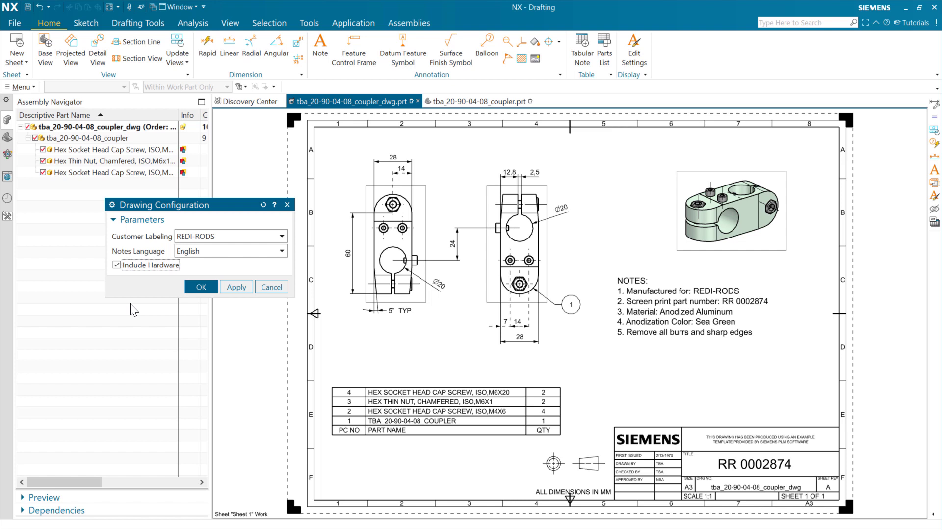
{"action": "mouse_move", "coordinate": [214, 256]}
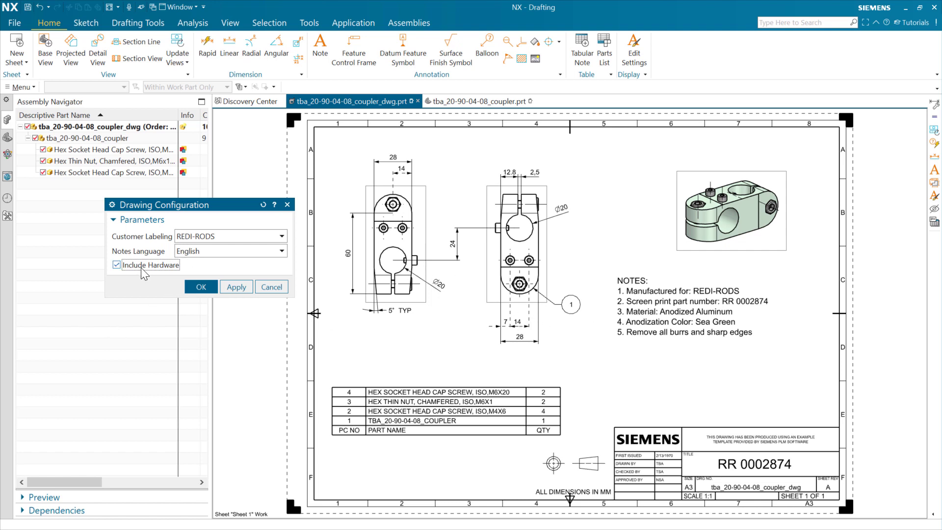
{"action": "mouse_move", "coordinate": [158, 306]}
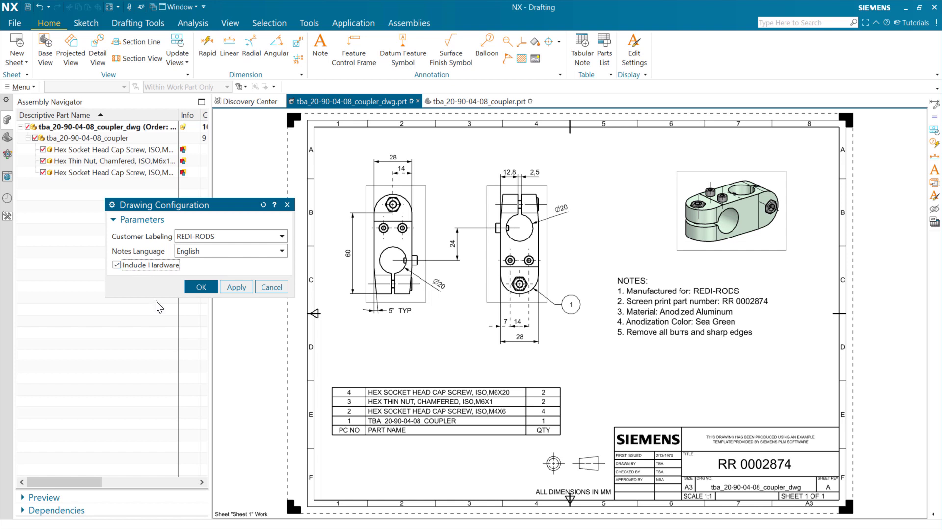
{"action": "mouse_move", "coordinate": [168, 321]}
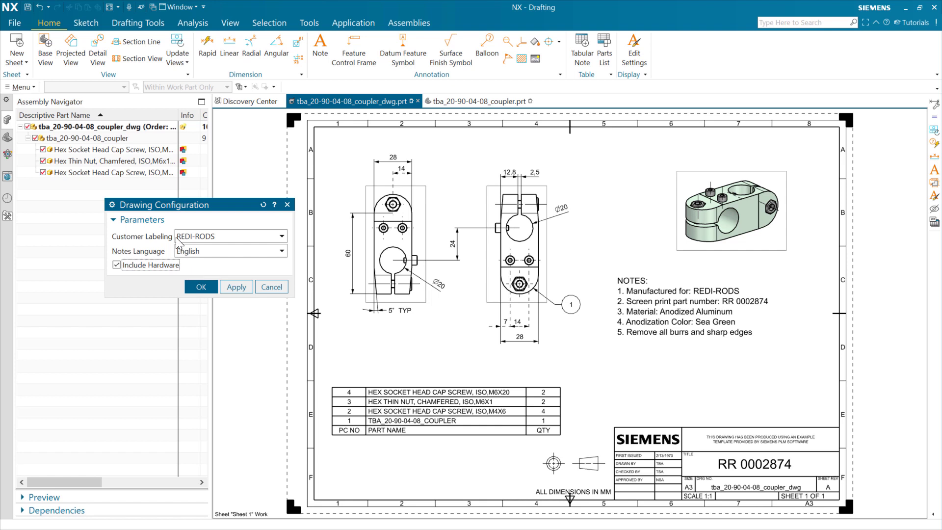
Close Drawing Configuration, open the CUSTOMER PART NUMBERS table, and select the FRAME-X column
{"action": "left_click", "coordinate": [200, 287]}
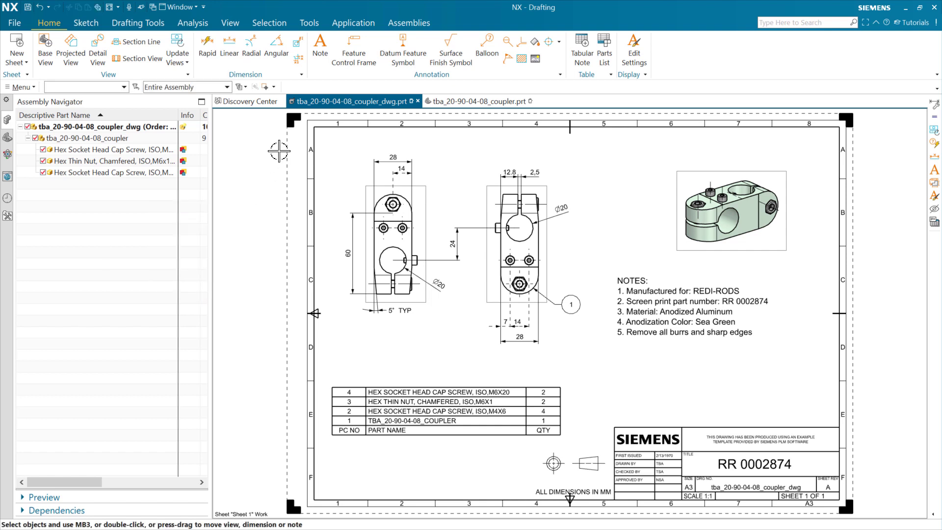
{"action": "left_click", "coordinate": [308, 22]}
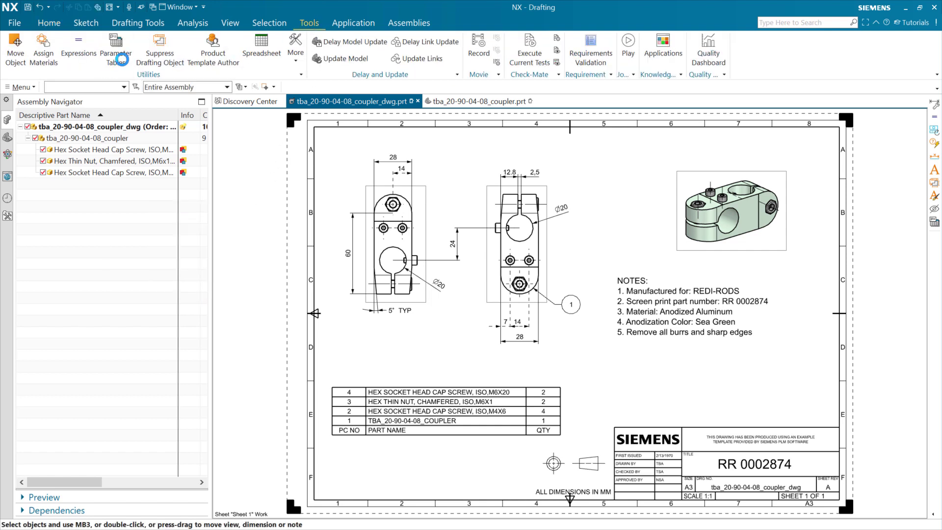
{"action": "left_click", "coordinate": [115, 48]}
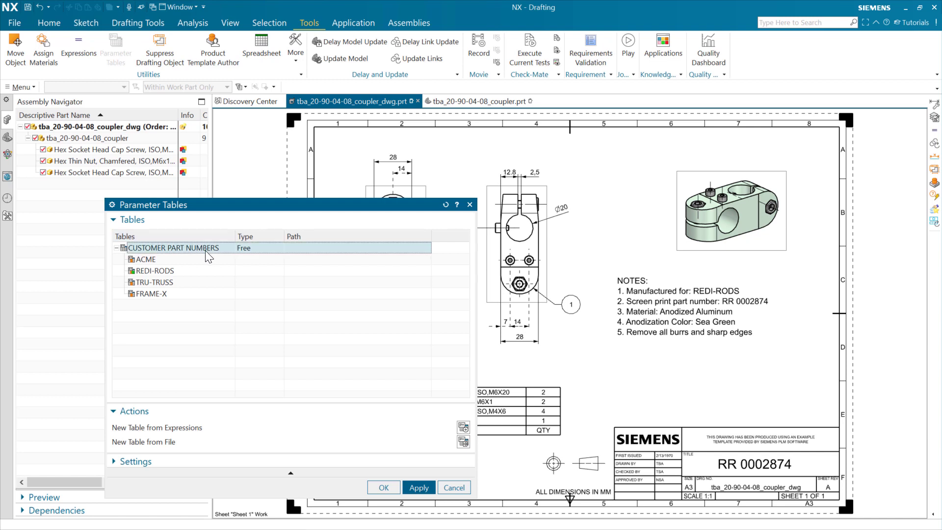
{"action": "mouse_move", "coordinate": [201, 252]}
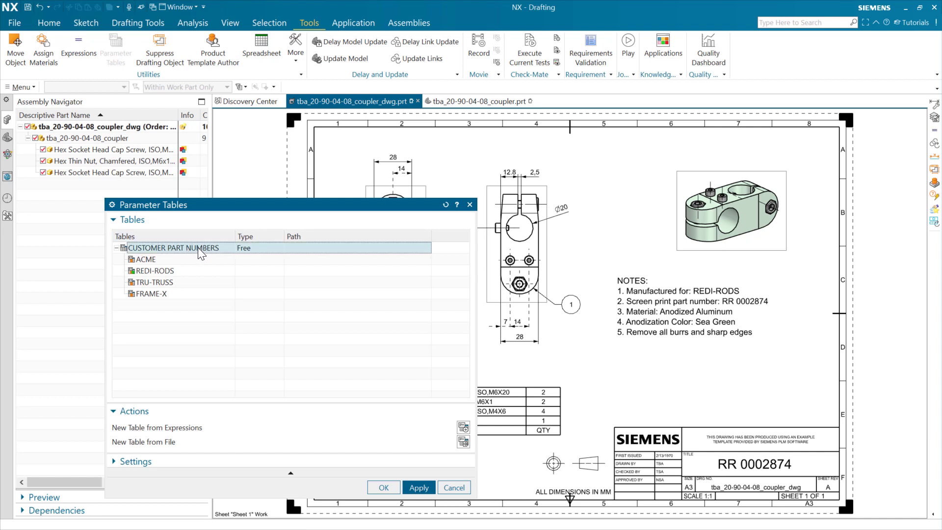
{"action": "double_click", "coordinate": [173, 247]}
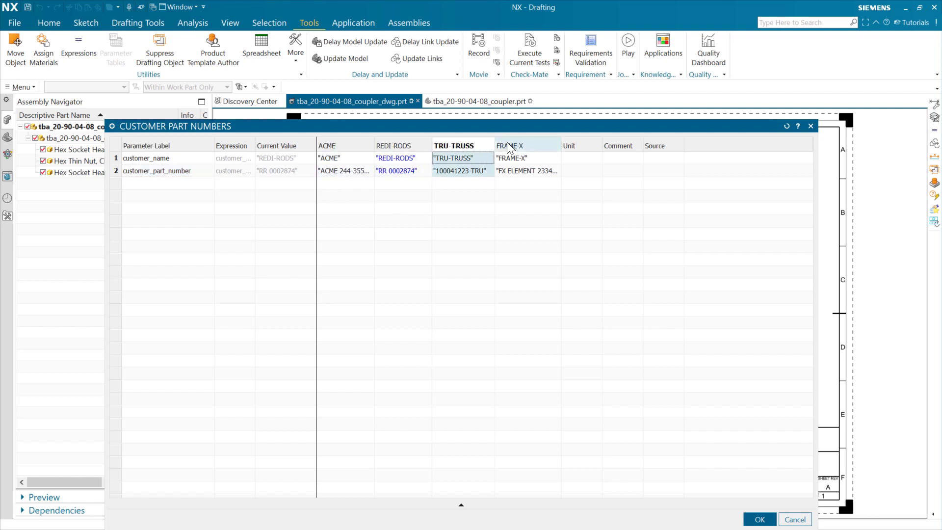
{"action": "left_click", "coordinate": [512, 145]}
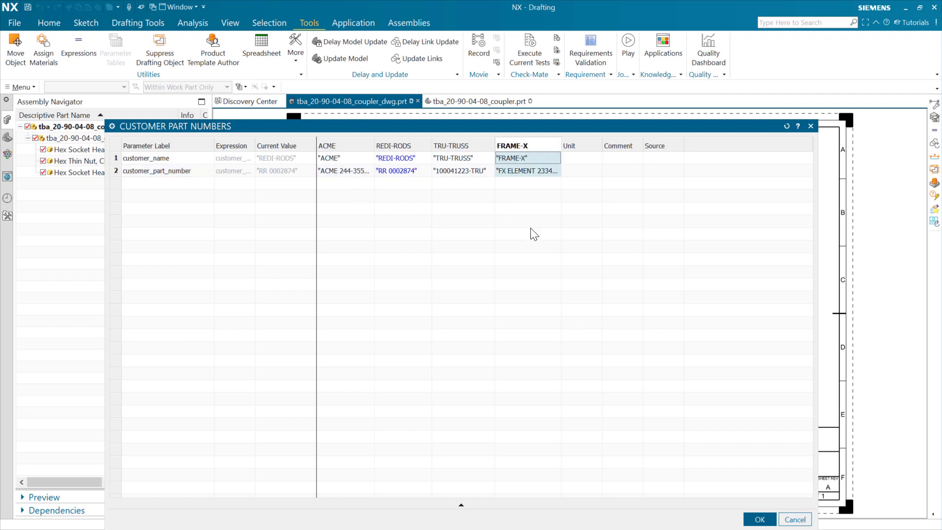
{"action": "mouse_move", "coordinate": [472, 193]}
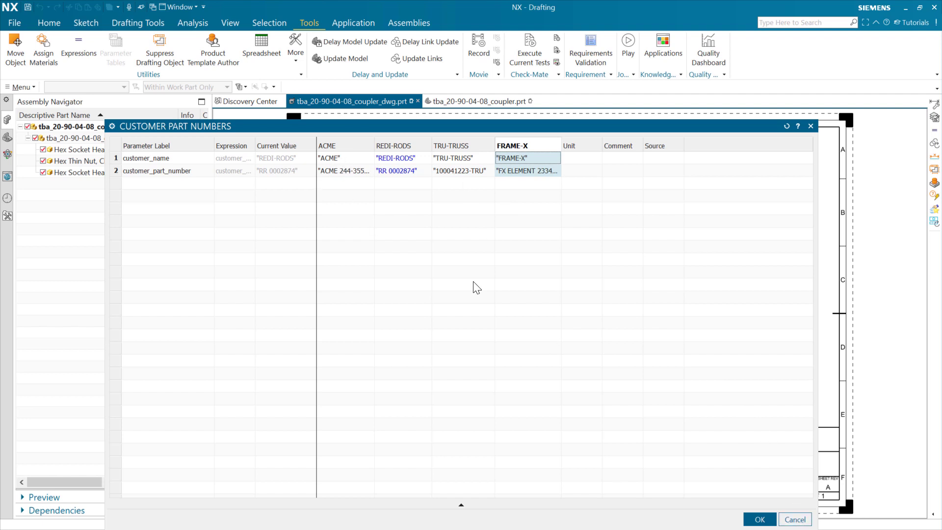
Cancel the CUSTOMER PART NUMBERS table and close the Parameter Tables list
{"action": "left_click", "coordinate": [759, 519]}
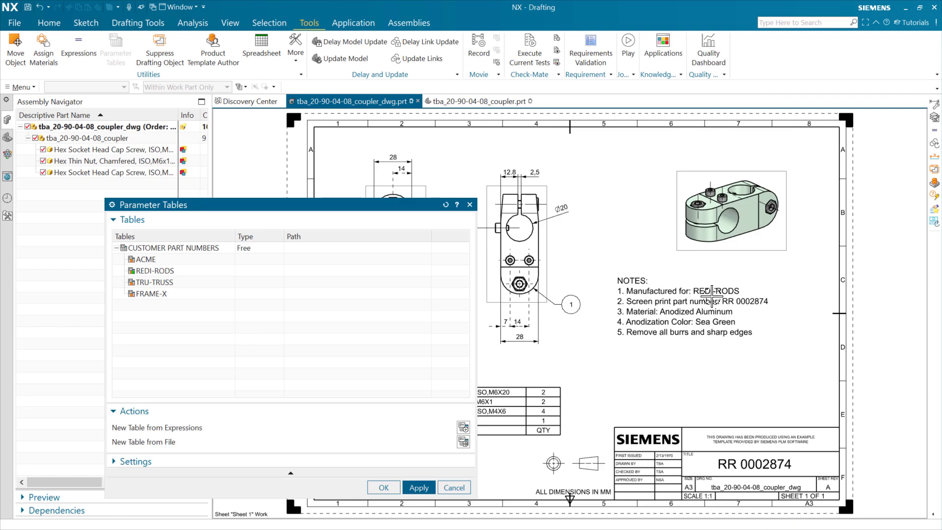
{"action": "left_click", "coordinate": [383, 488]}
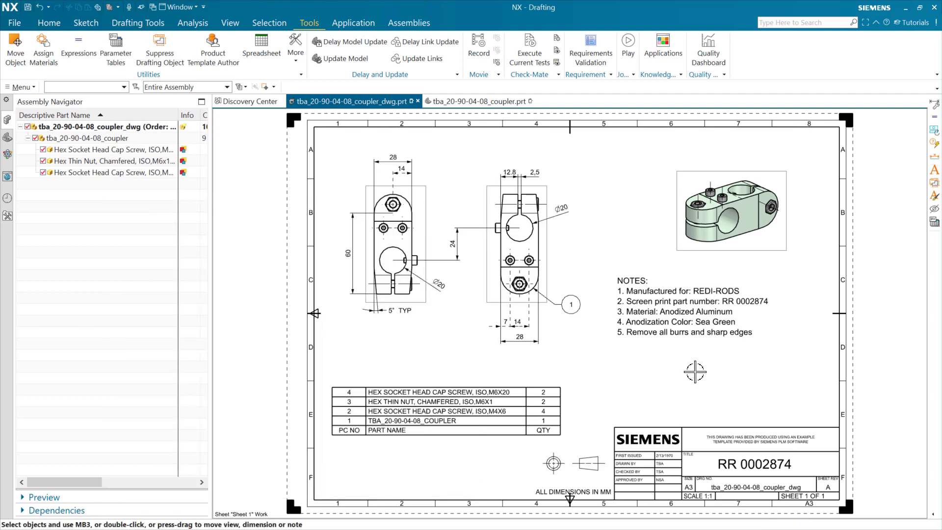
{"action": "mouse_move", "coordinate": [415, 306]}
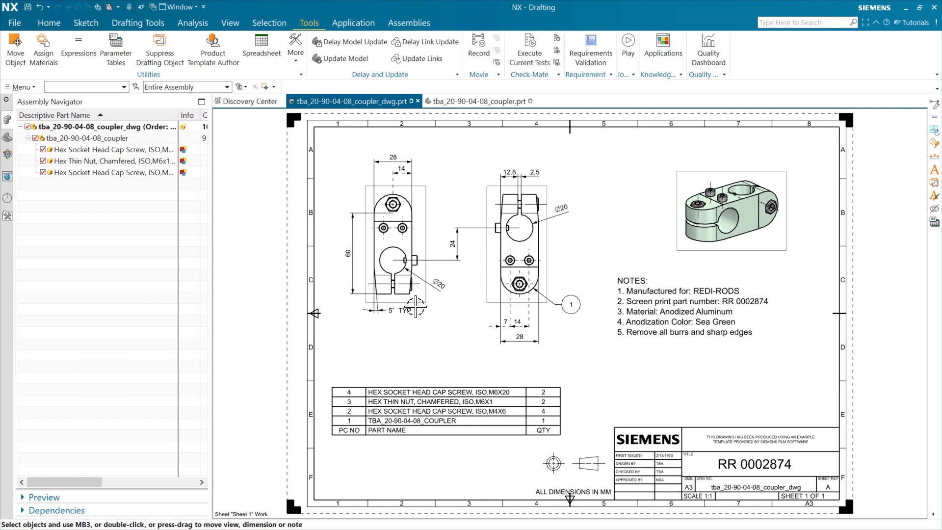
{"action": "mouse_move", "coordinate": [185, 127]}
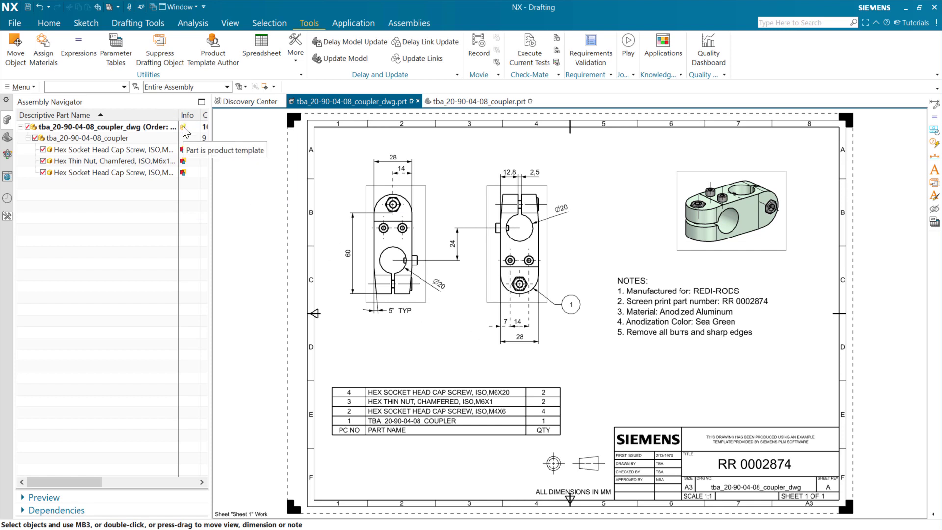
{"action": "mouse_move", "coordinate": [153, 131]}
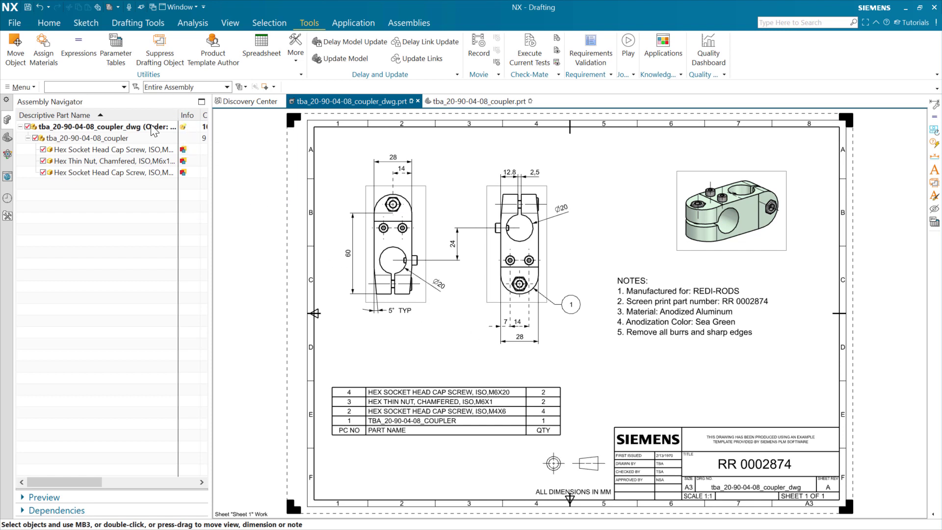